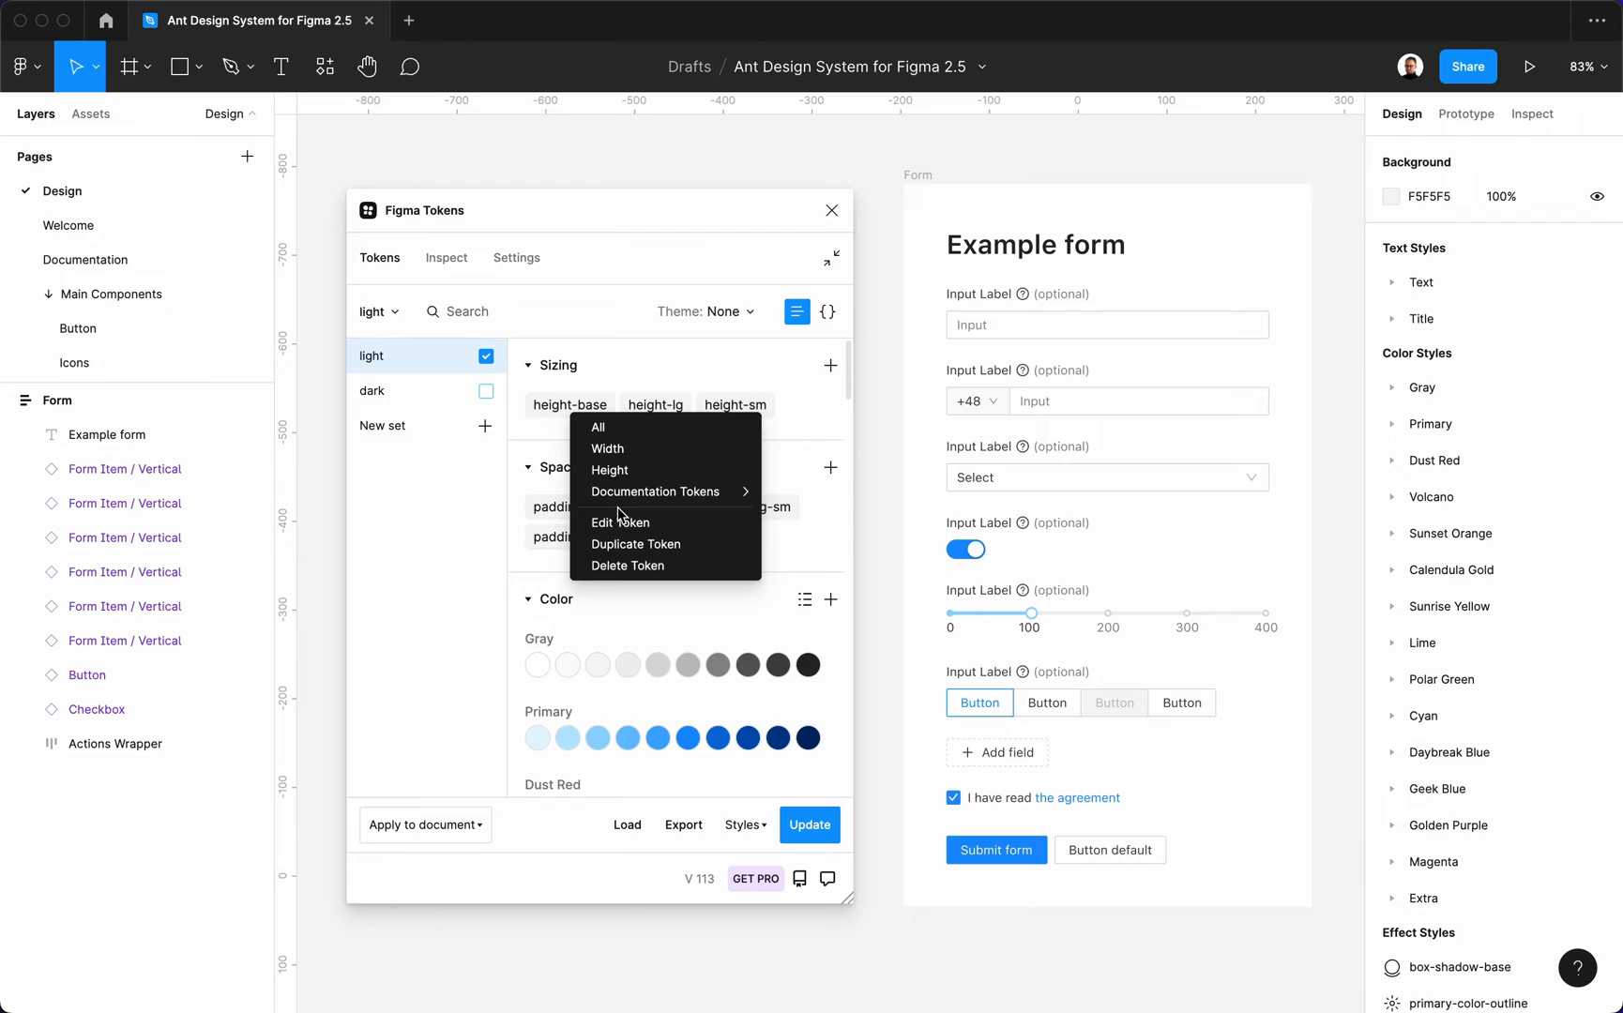
Step: Change the height-base sizing token to 36px and update it
{"action": "left_click", "coordinate": [621, 522]}
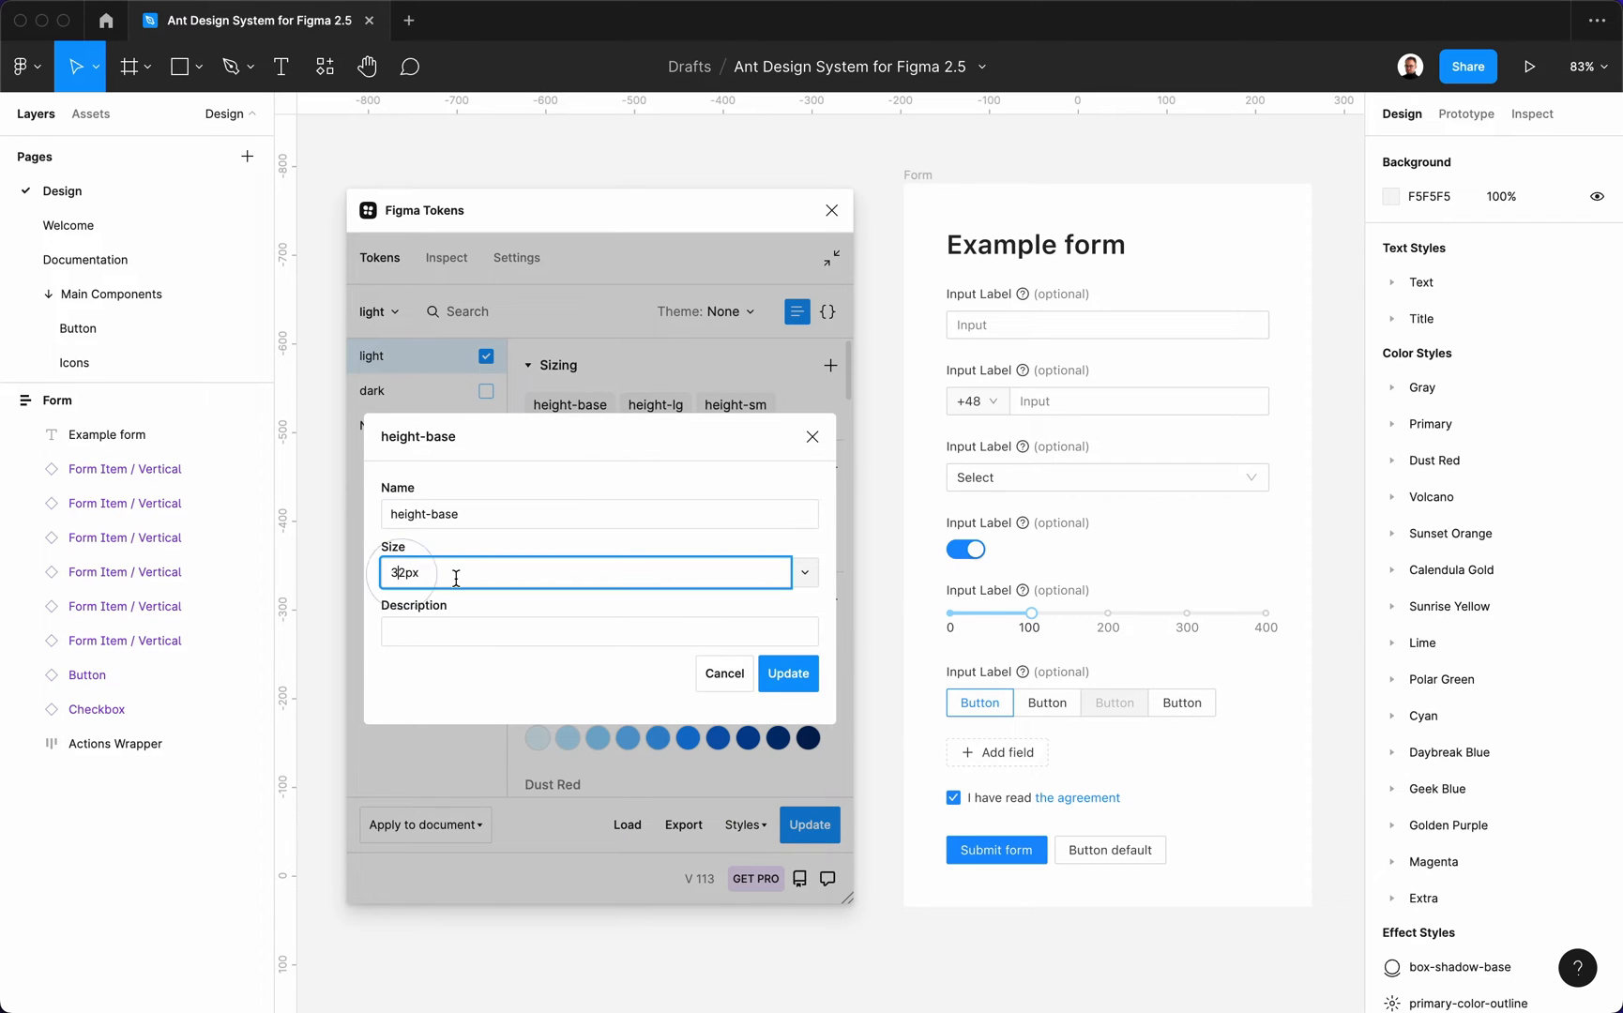
{"action": "type", "text": "36px"}
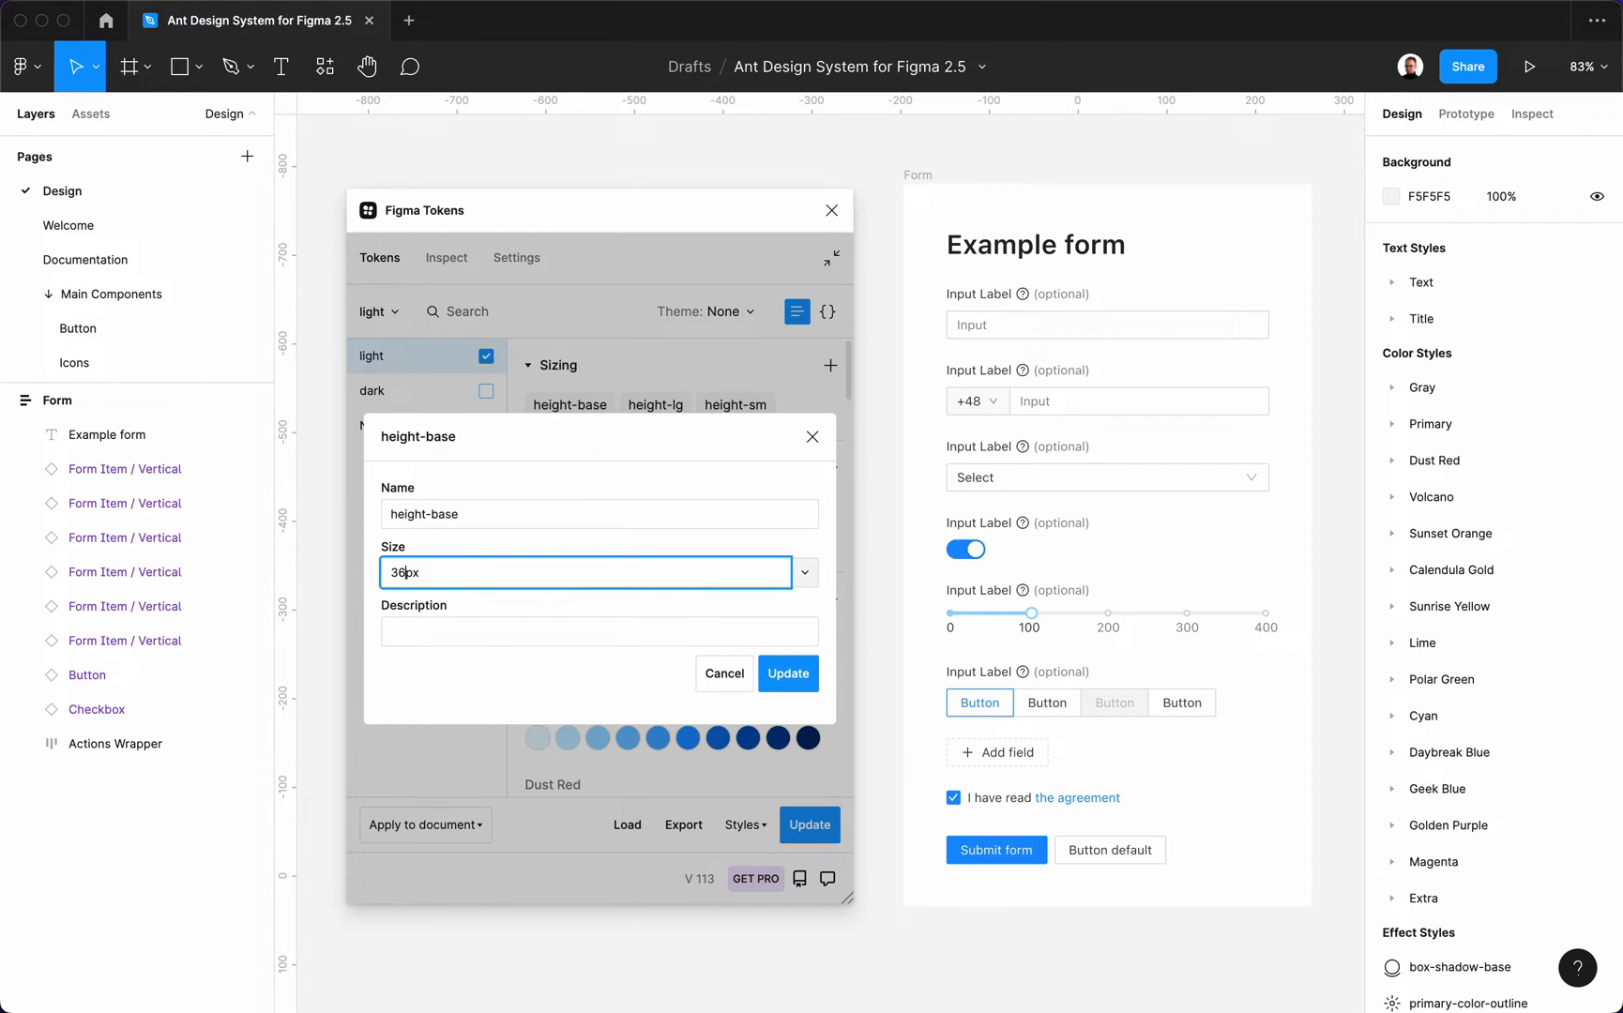
{"action": "left_click", "coordinate": [788, 673]}
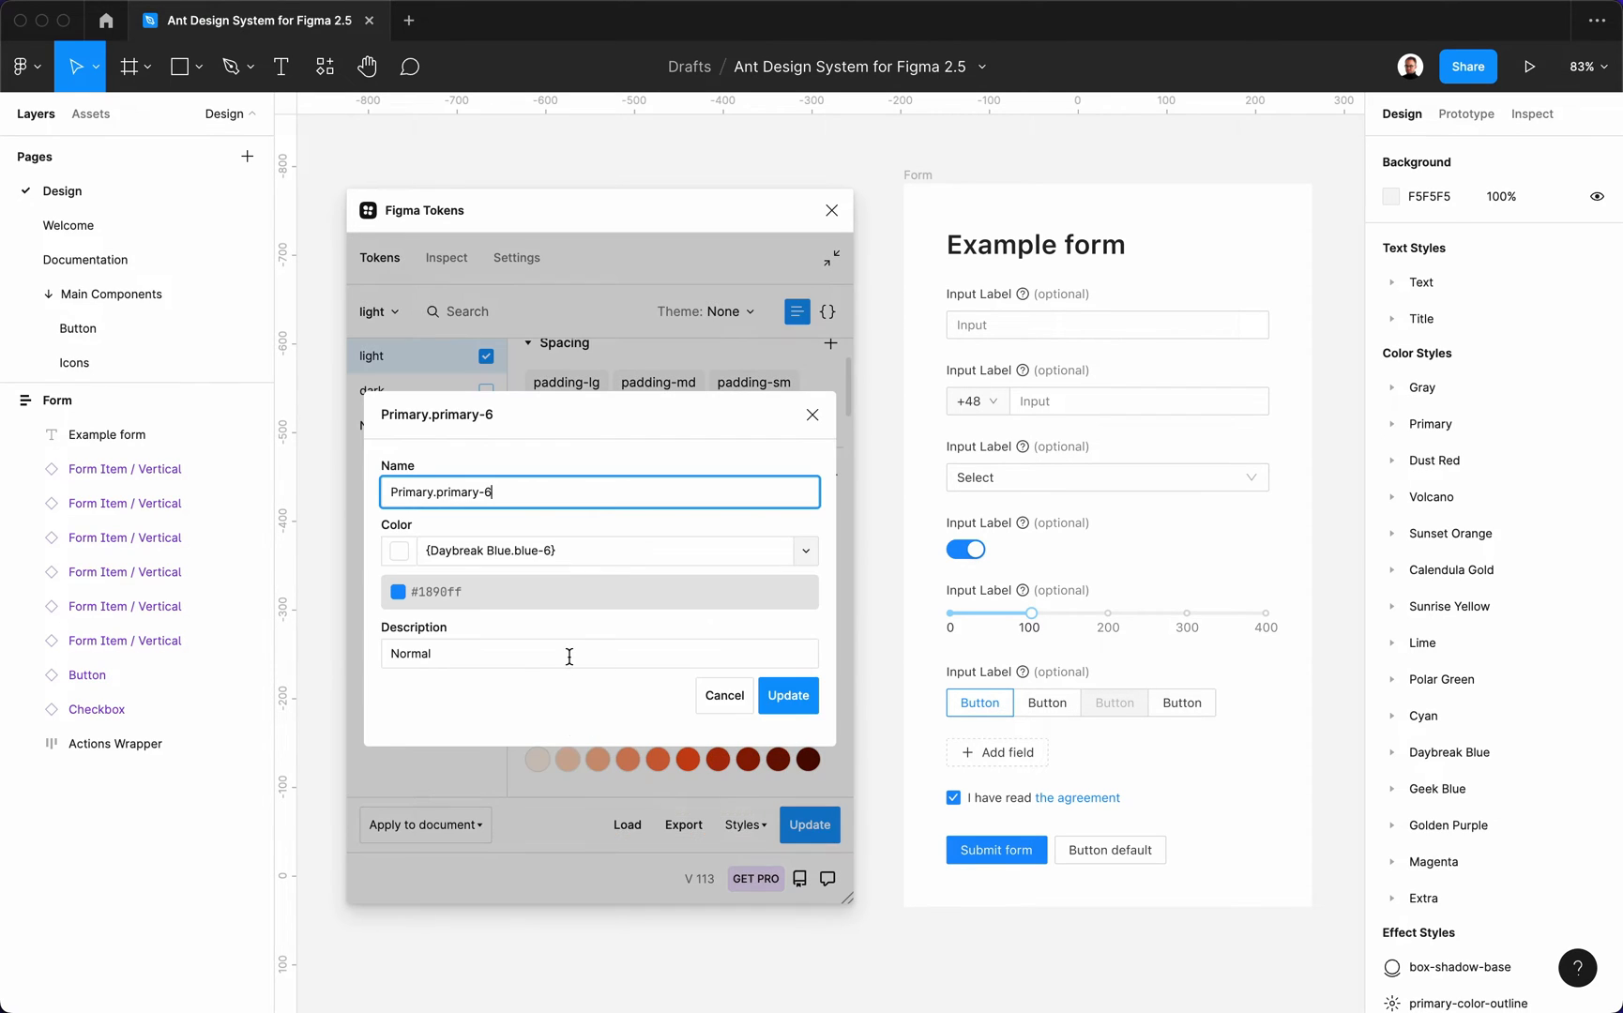
Step: Point primary-6 at a Golden Purple palette colour from the suggestions
{"action": "type", "text": "{go"}
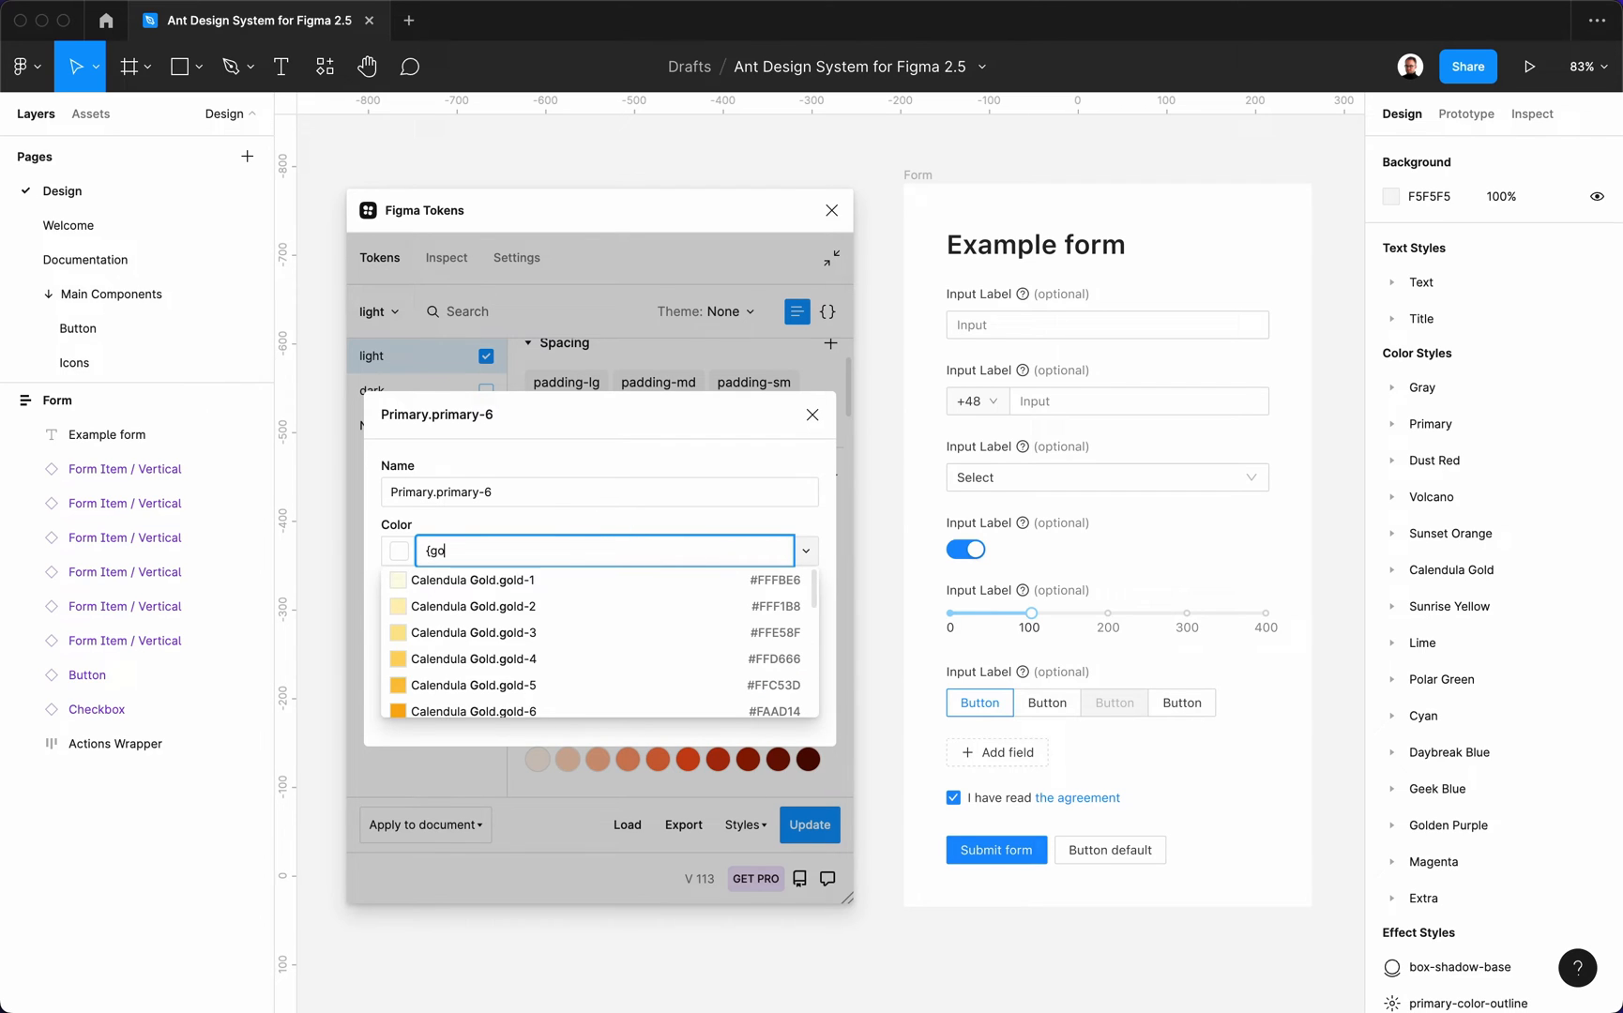
{"action": "left_click", "coordinate": [812, 415]}
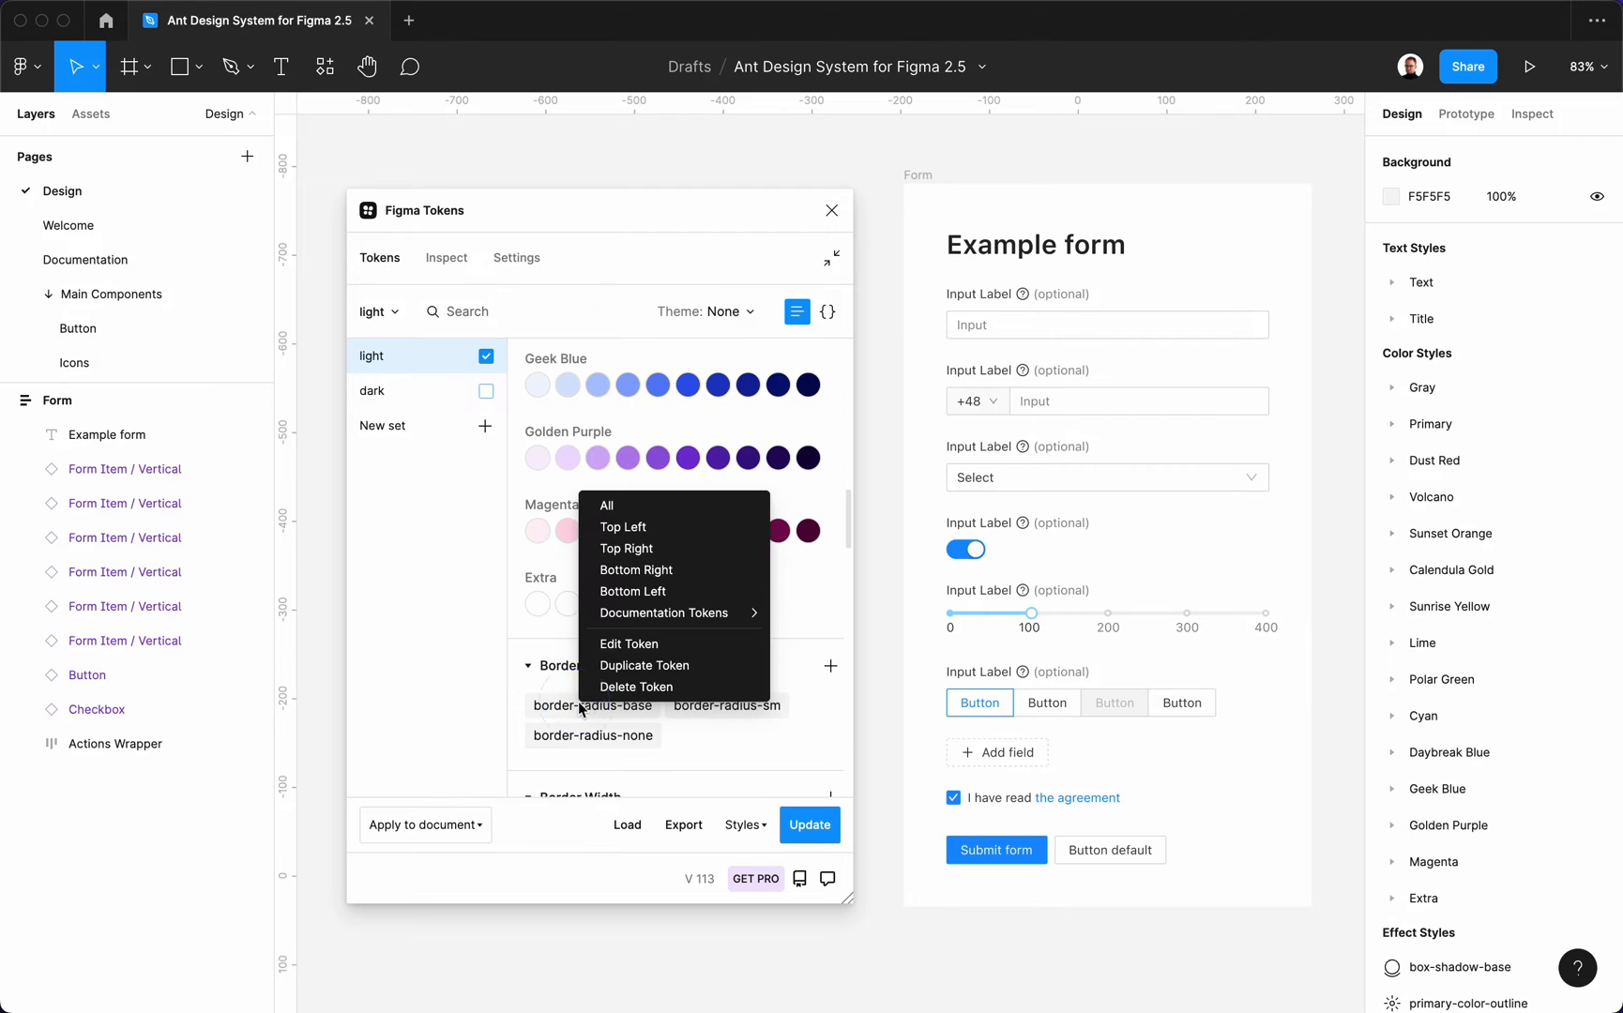
Step: Edit border-radius-base to 6px and save the token
{"action": "left_click", "coordinate": [629, 644]}
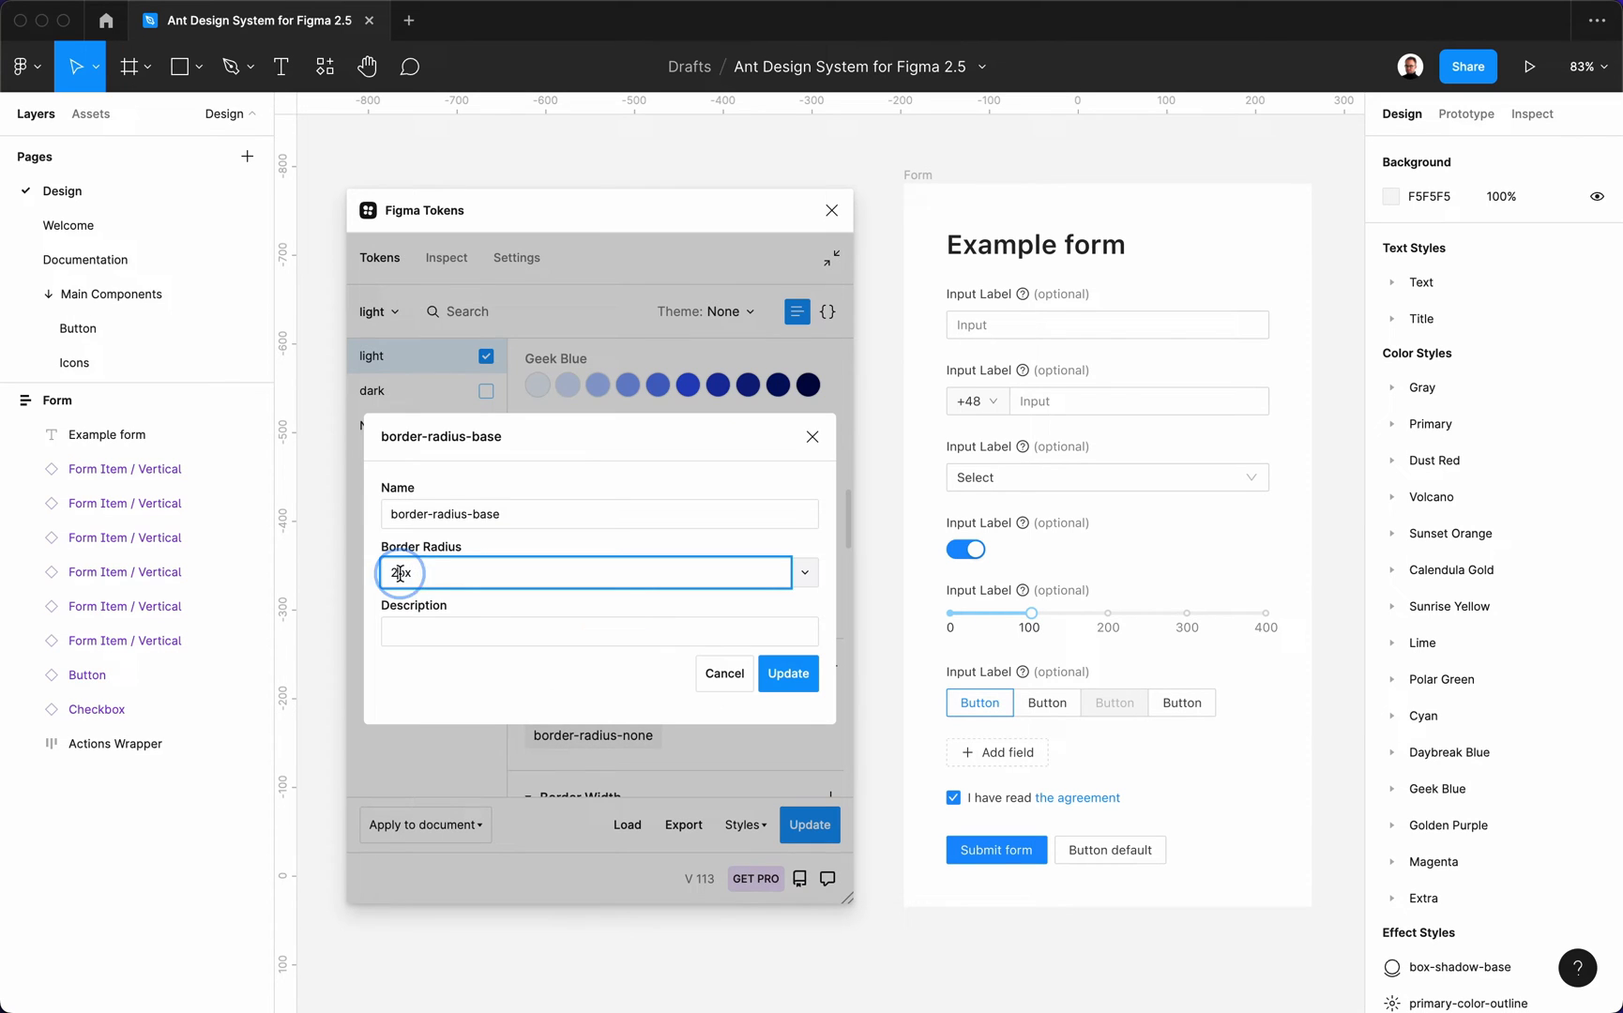
{"action": "type", "text": "6px"}
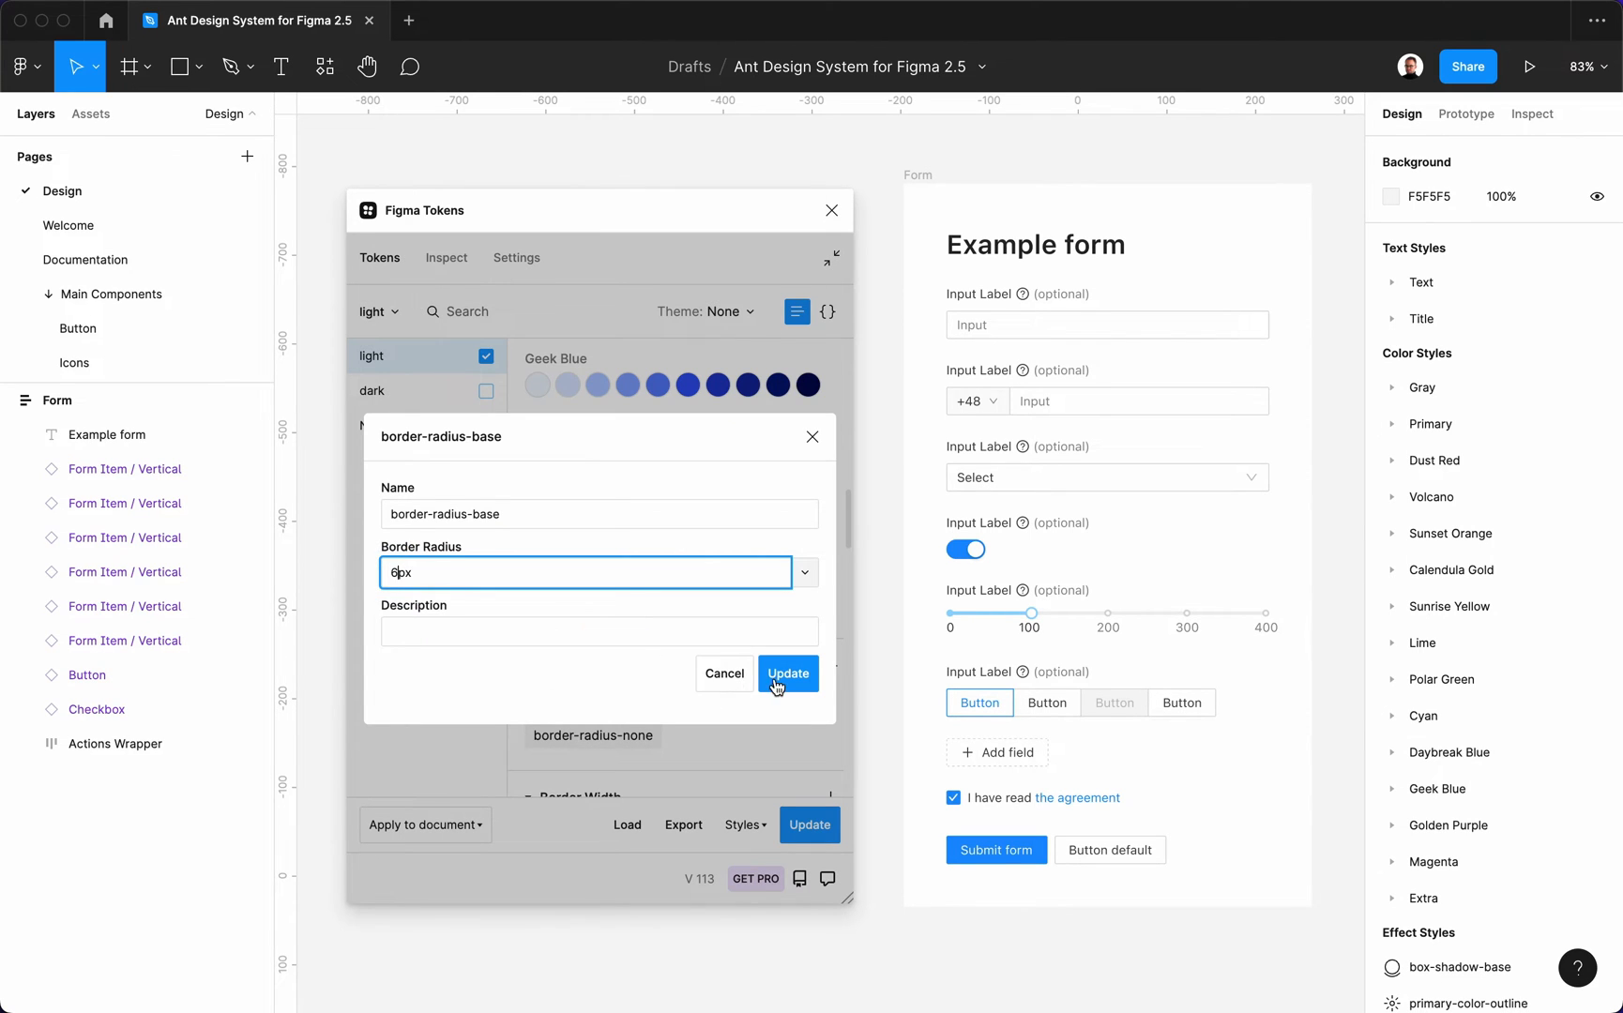
{"action": "left_click", "coordinate": [788, 673]}
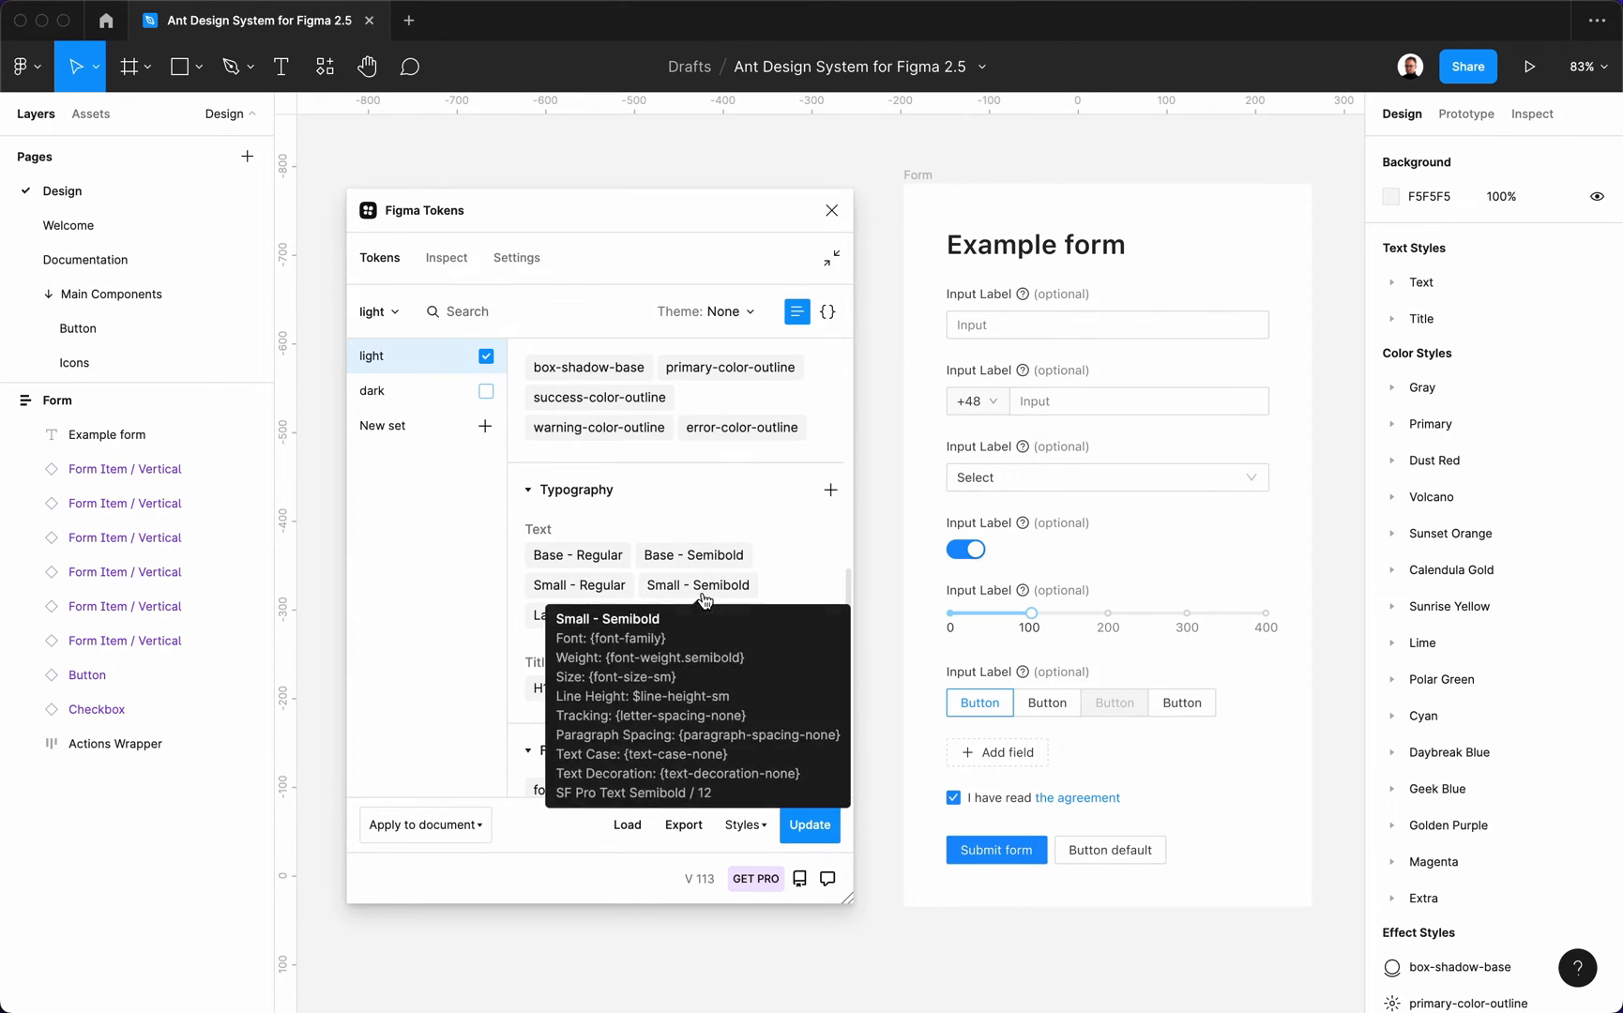
Step: Replace the font-family token value SF Pro Text with Work Sans
{"action": "right_click", "coordinate": [569, 692]}
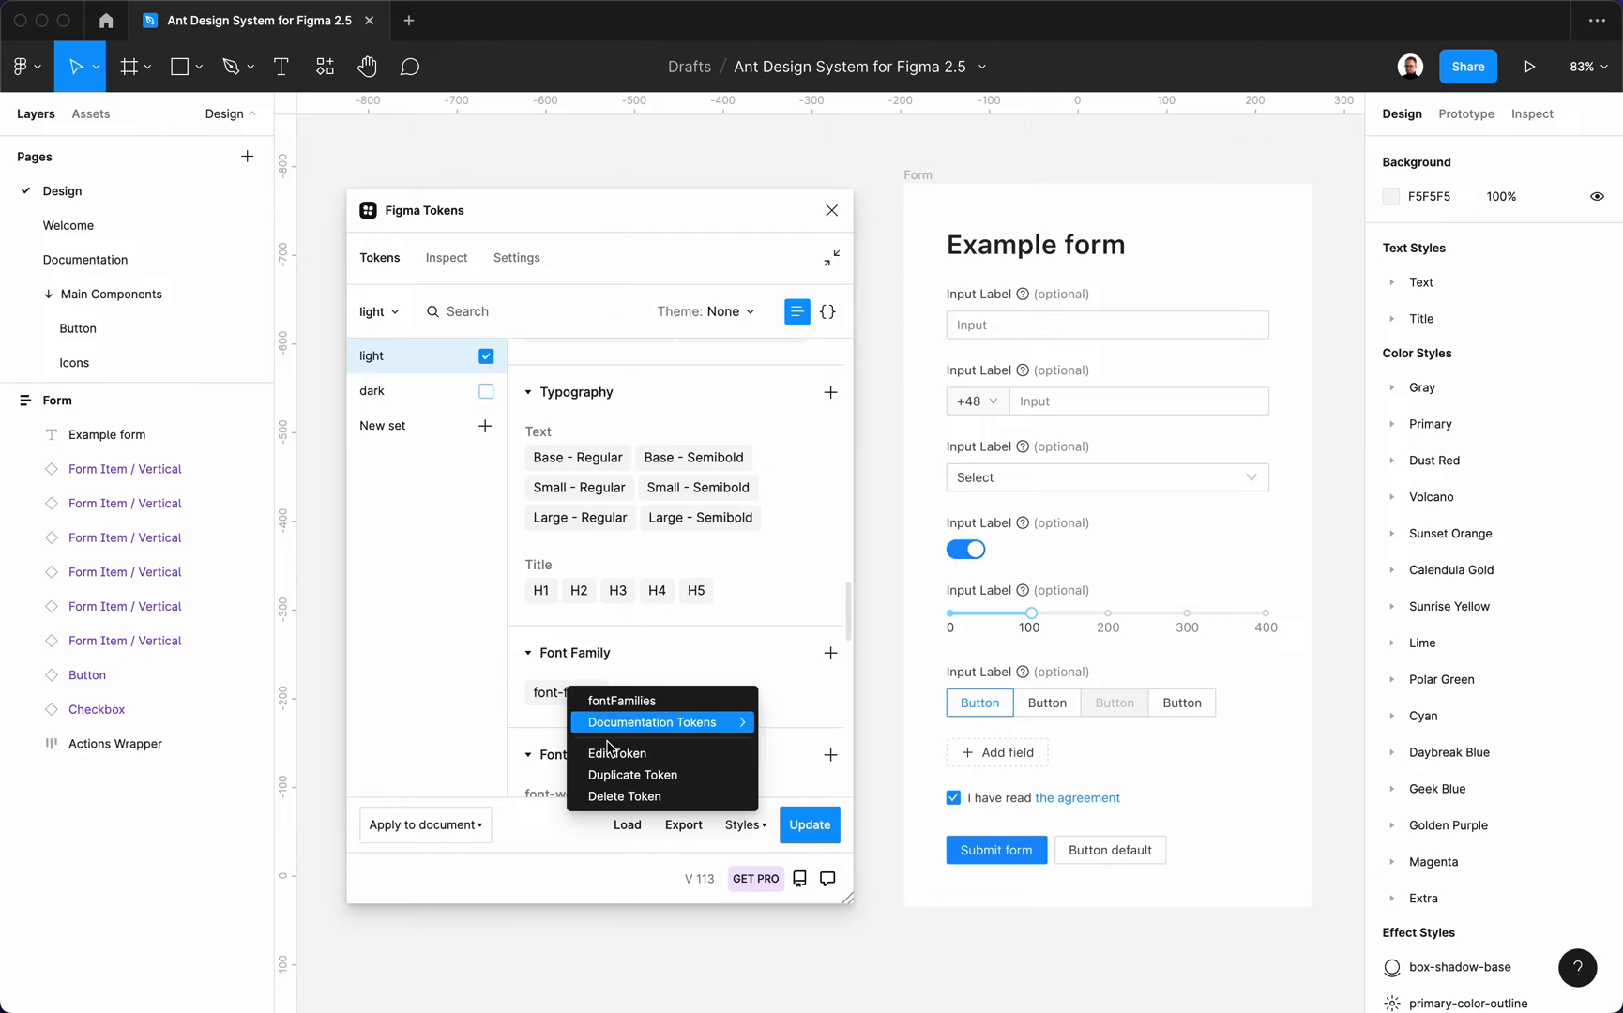
{"action": "left_click", "coordinate": [618, 752]}
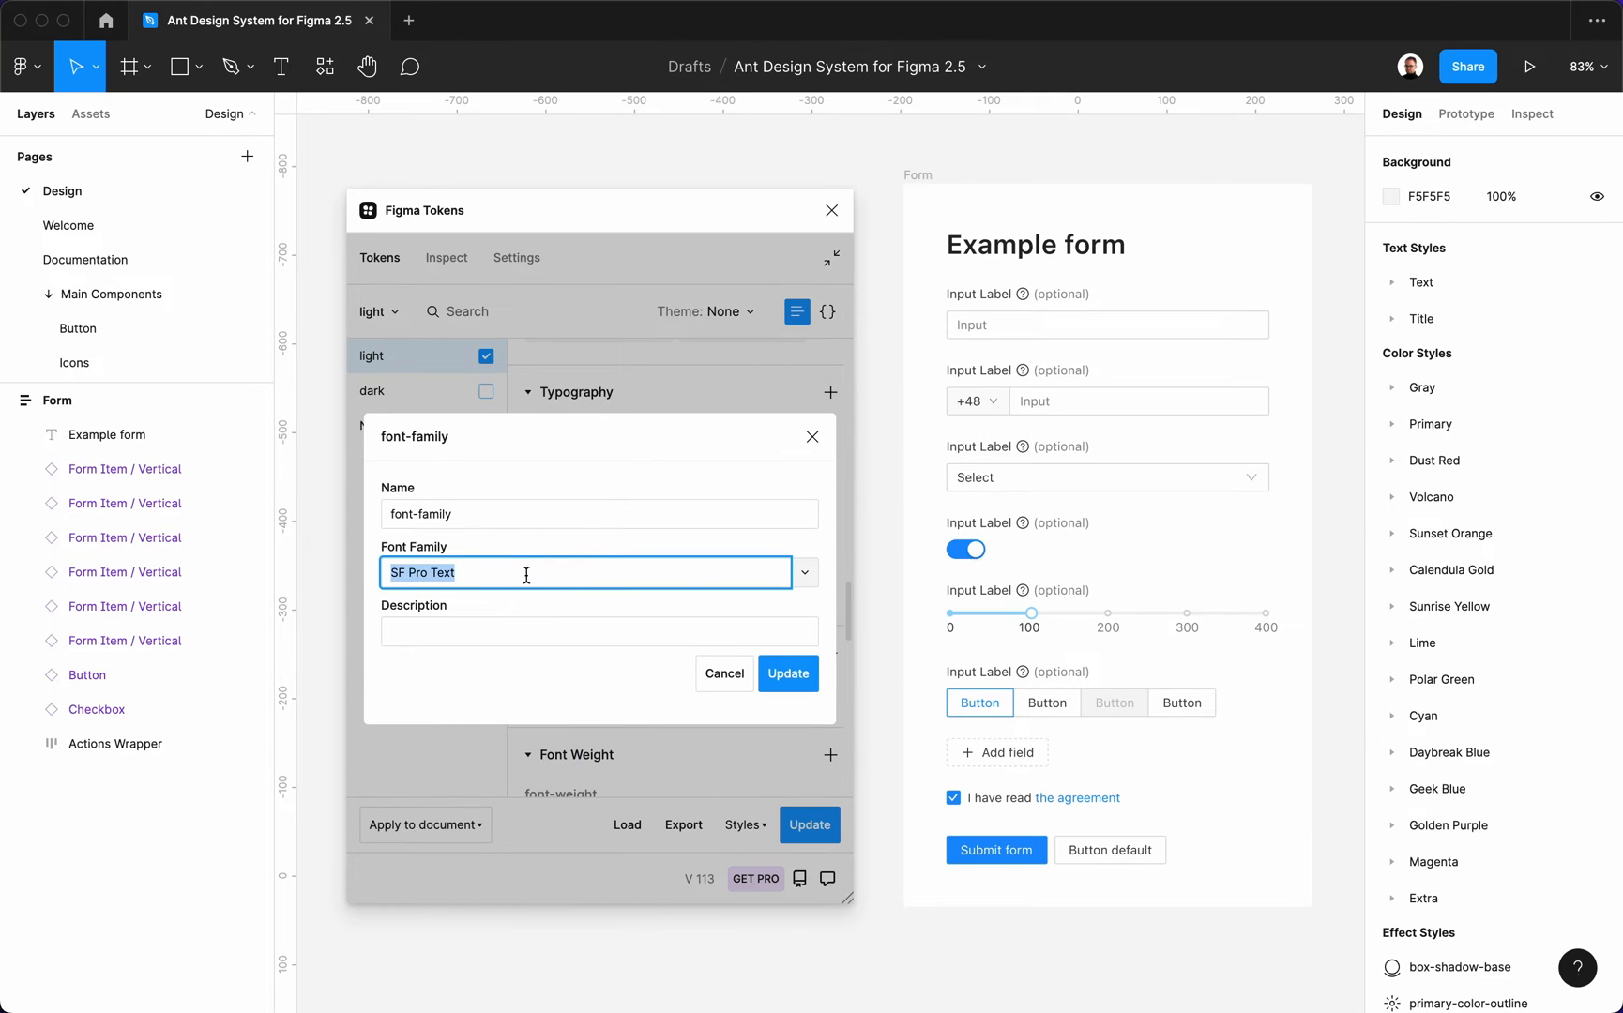
{"action": "type", "text": "Work Sans"}
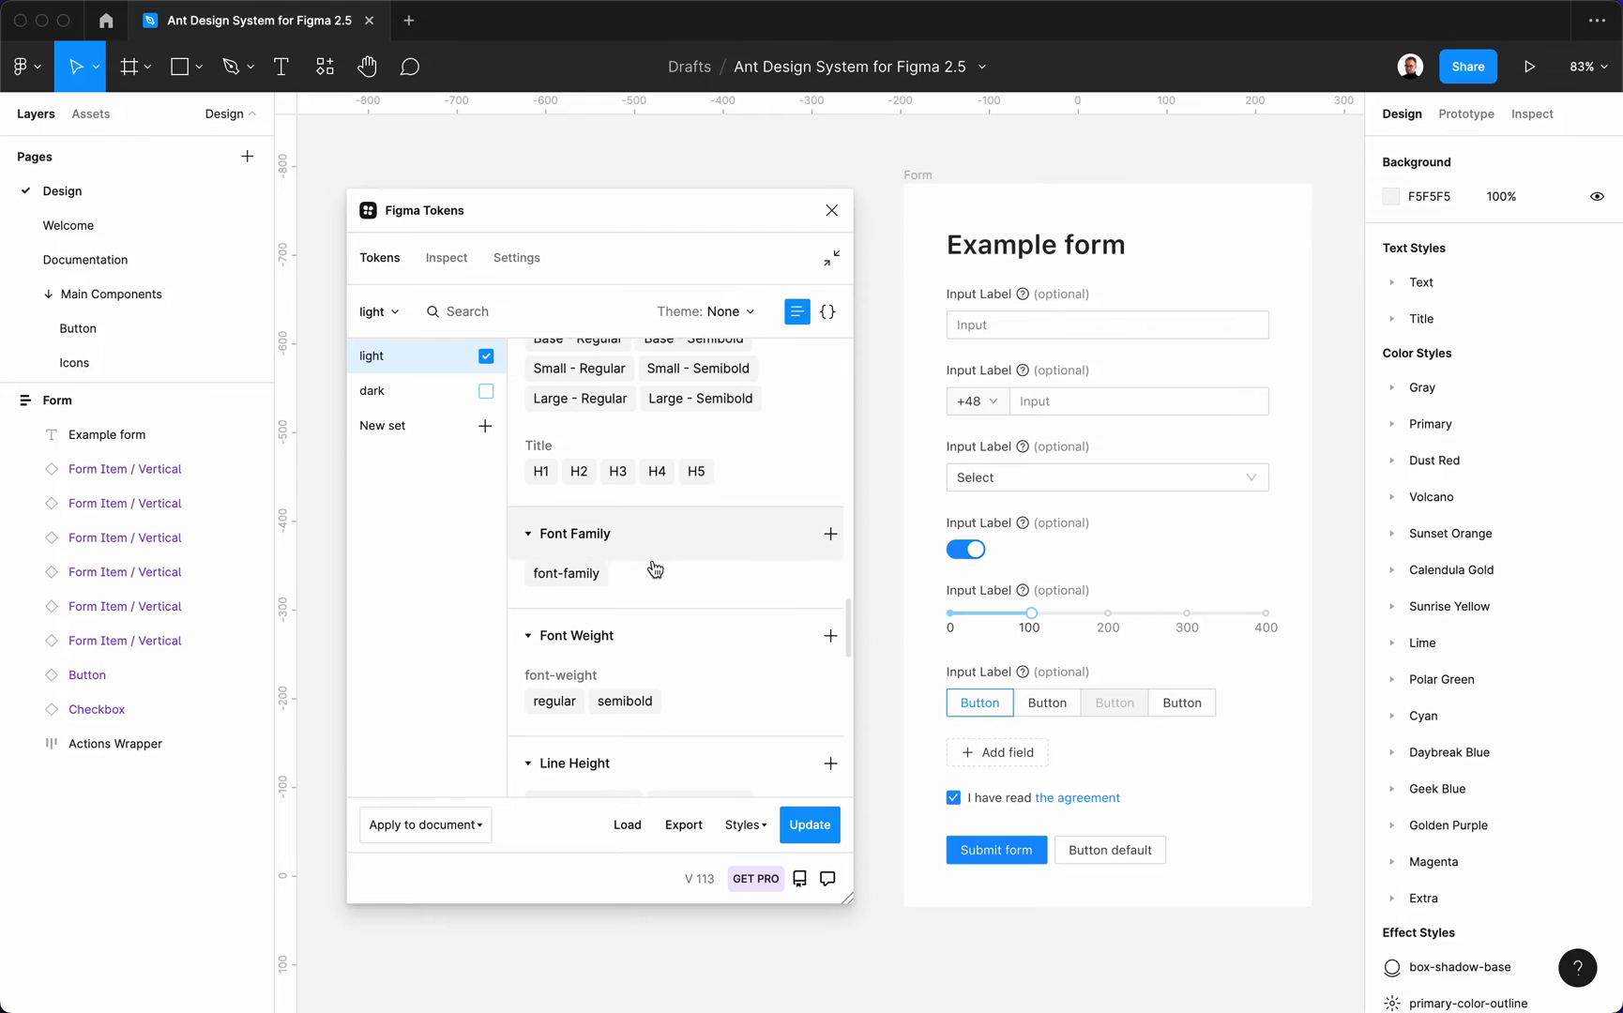
{"action": "left_click", "coordinate": [624, 701]}
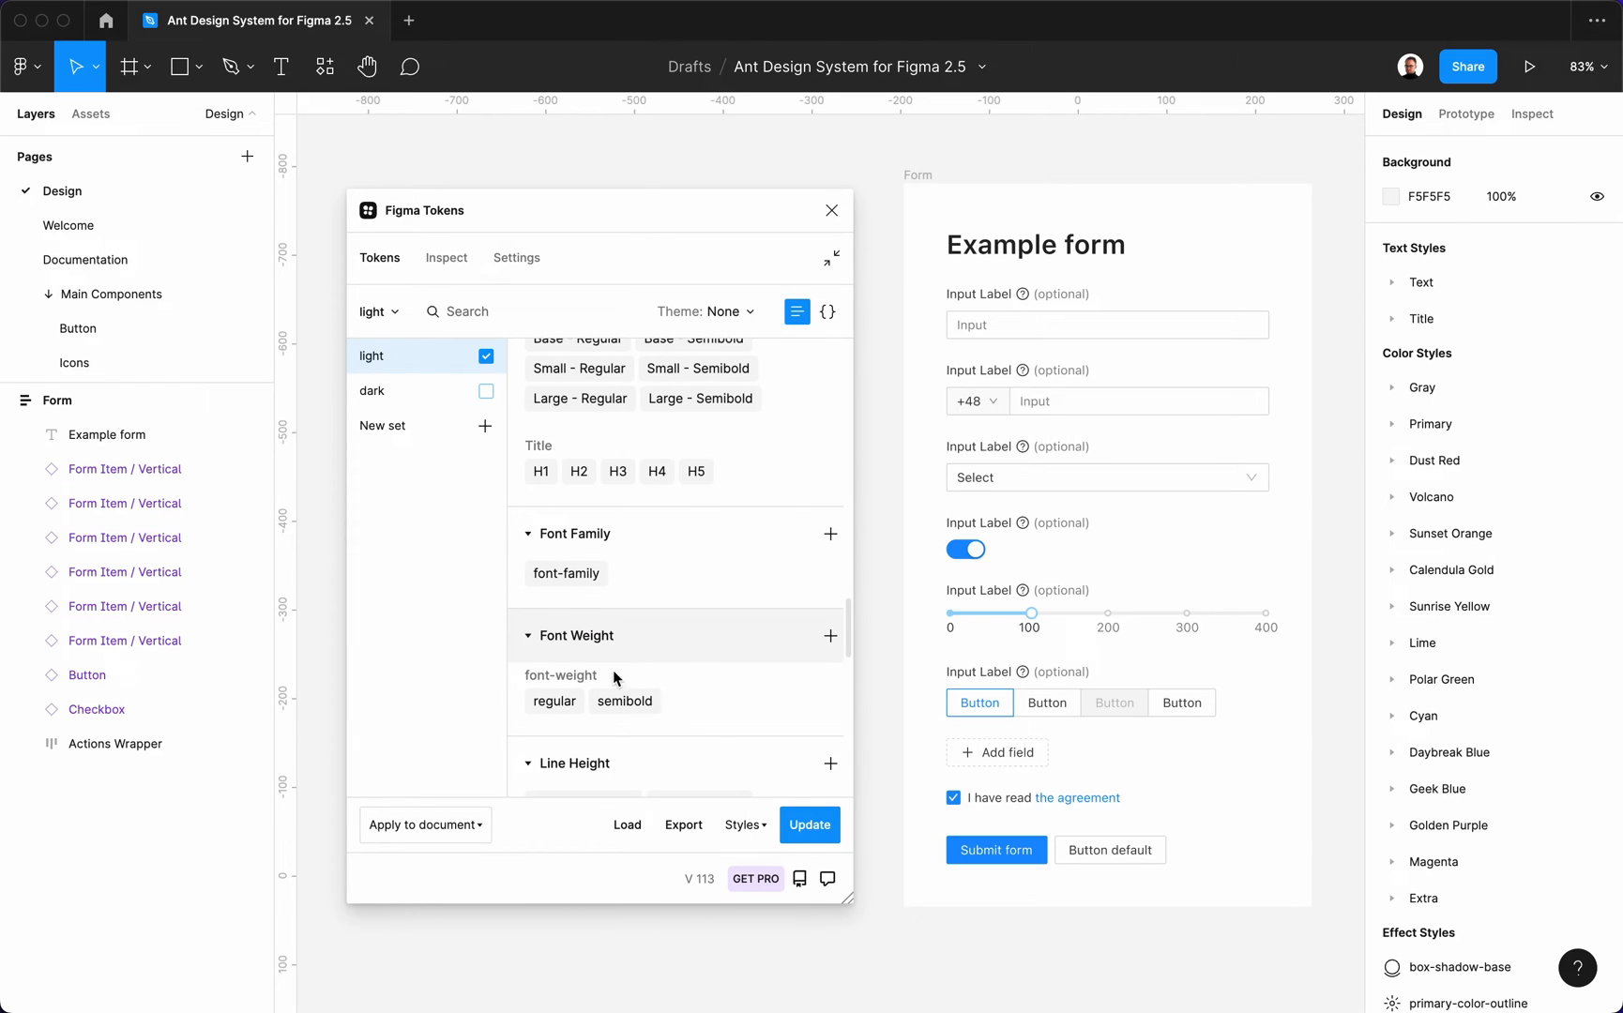
Step: Push all token changes document-wide, confirm, and select the example Form frame
{"action": "left_click", "coordinate": [810, 824]}
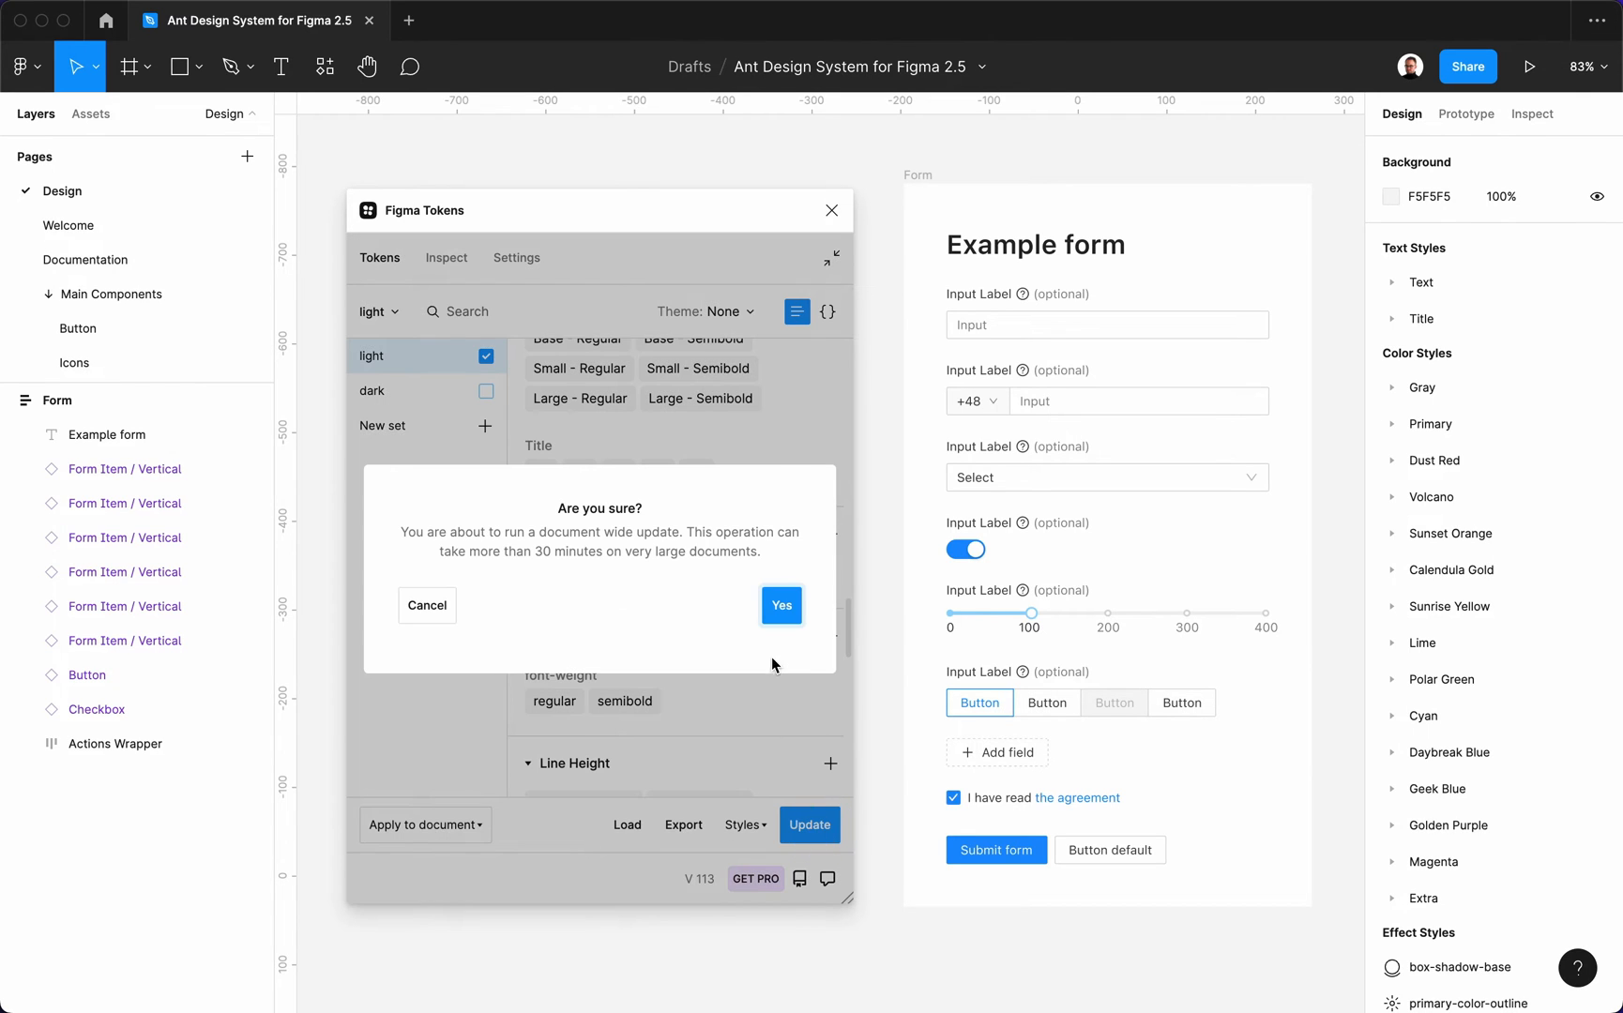
{"action": "left_click", "coordinate": [781, 605]}
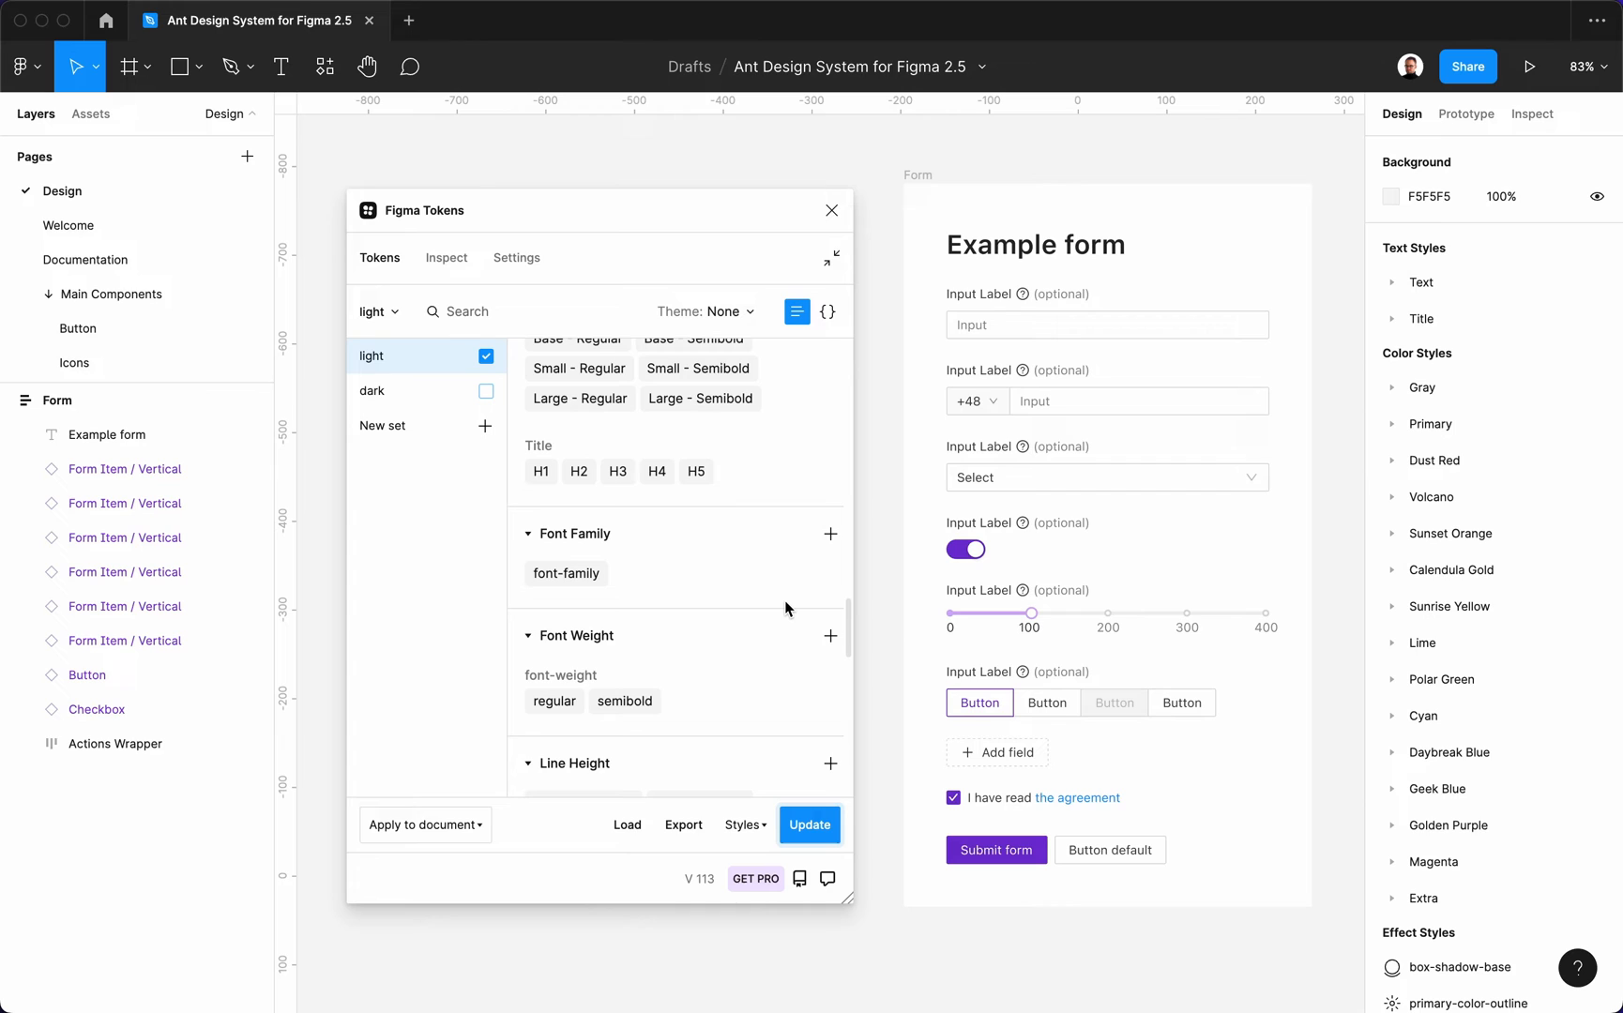
{"action": "left_click", "coordinate": [809, 824]}
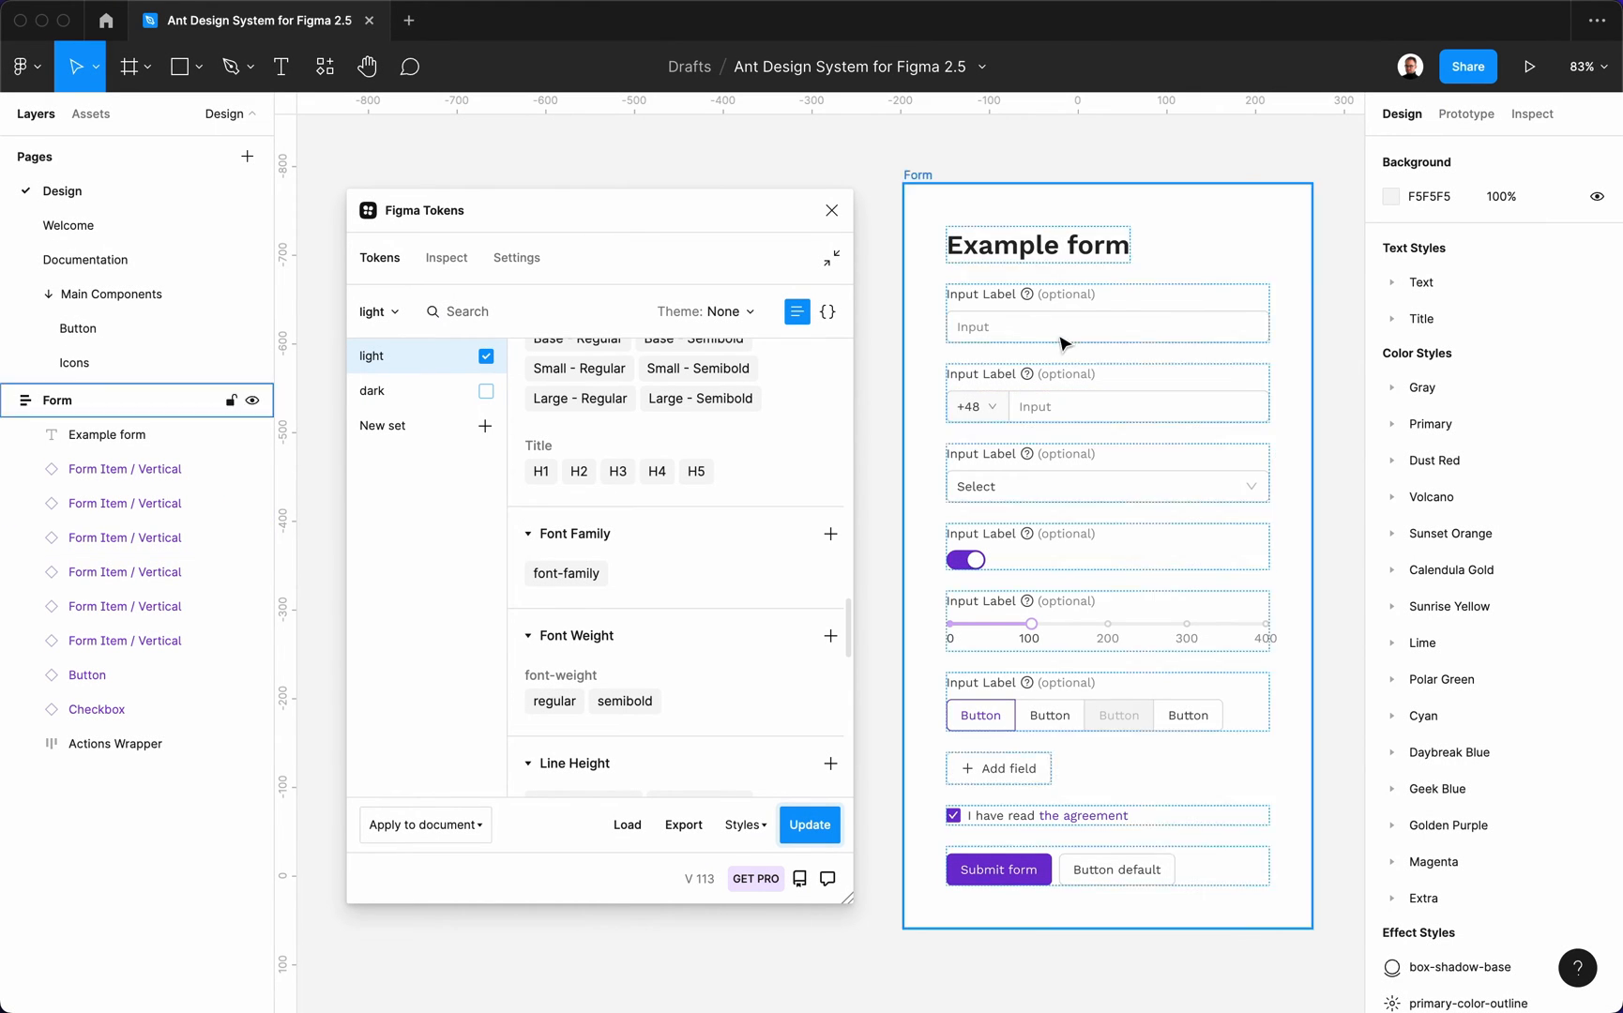
{"action": "mouse_move", "coordinate": [1321, 476]}
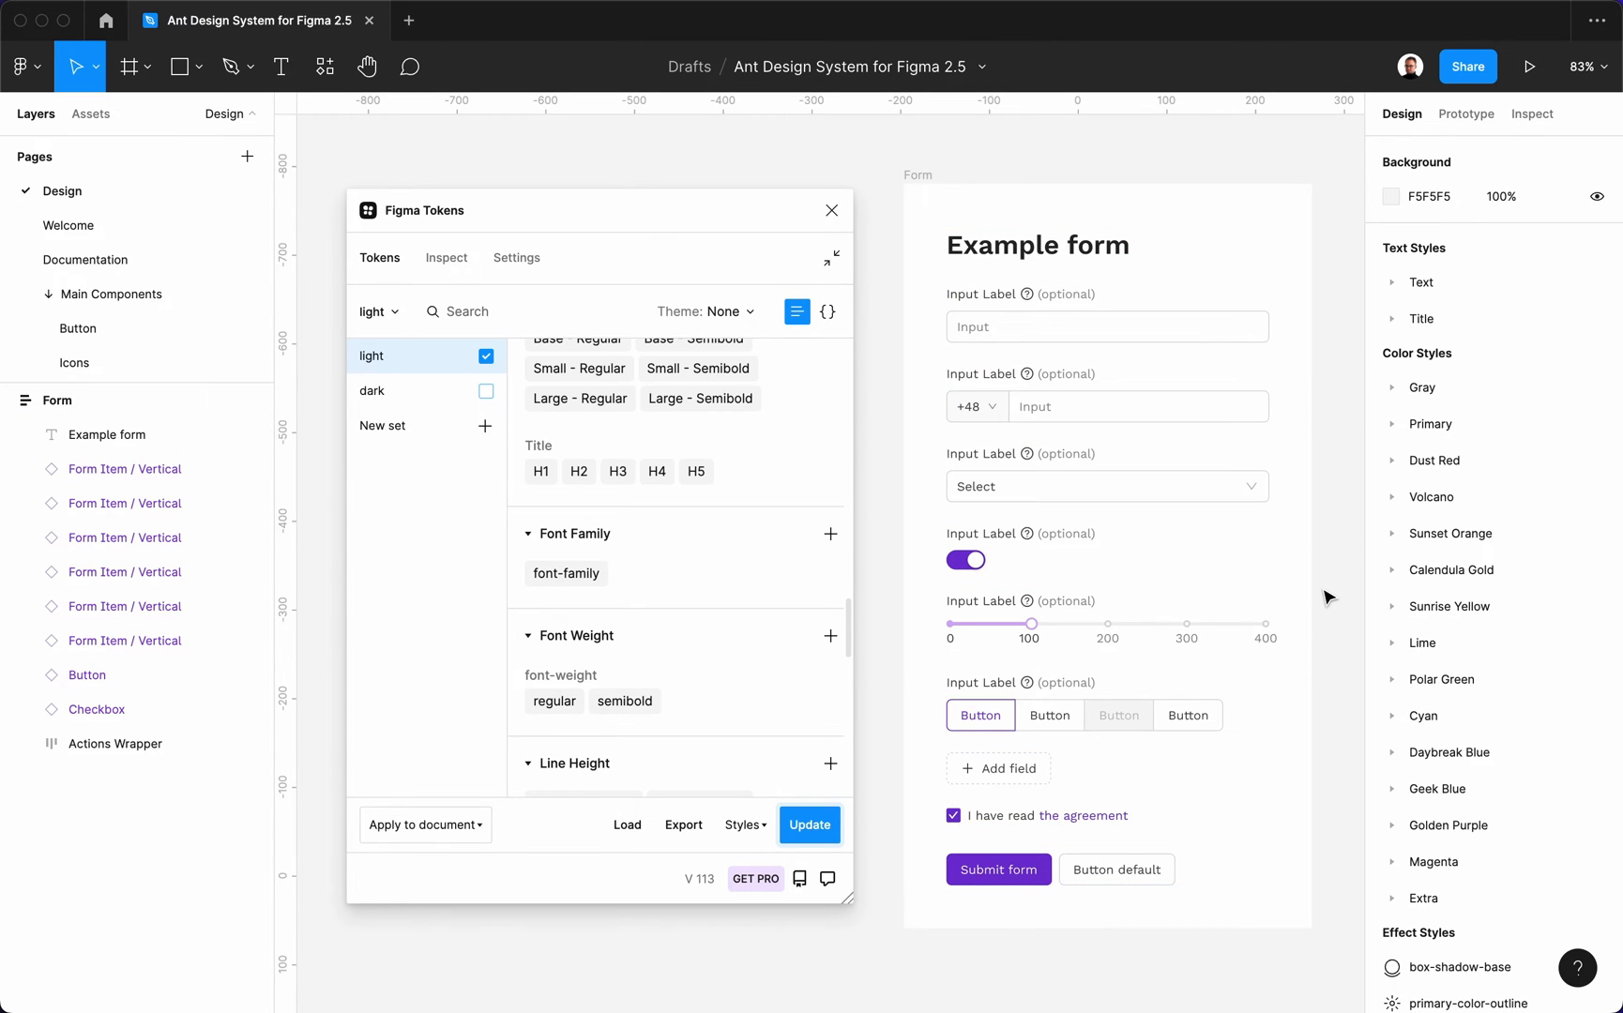
{"action": "mouse_move", "coordinate": [398, 391]}
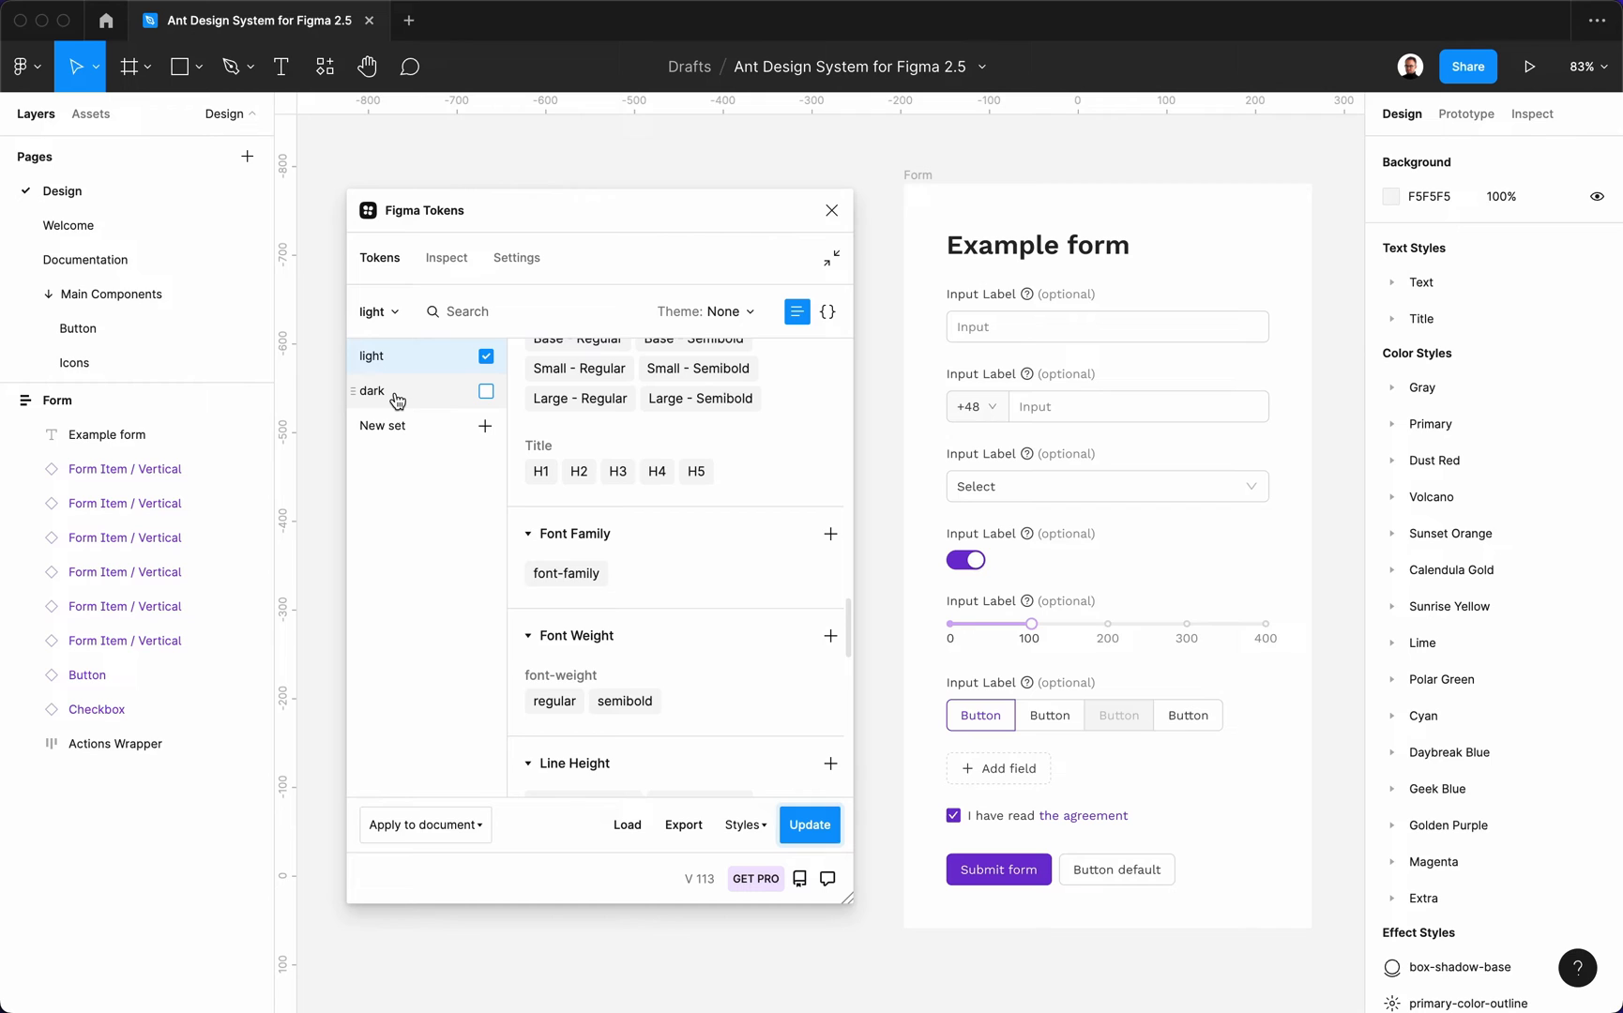
Step: In the dark set, set primary-6 to Golden Purple.purple-6 and primary-3 to purple-3
{"action": "left_click", "coordinate": [371, 390]}
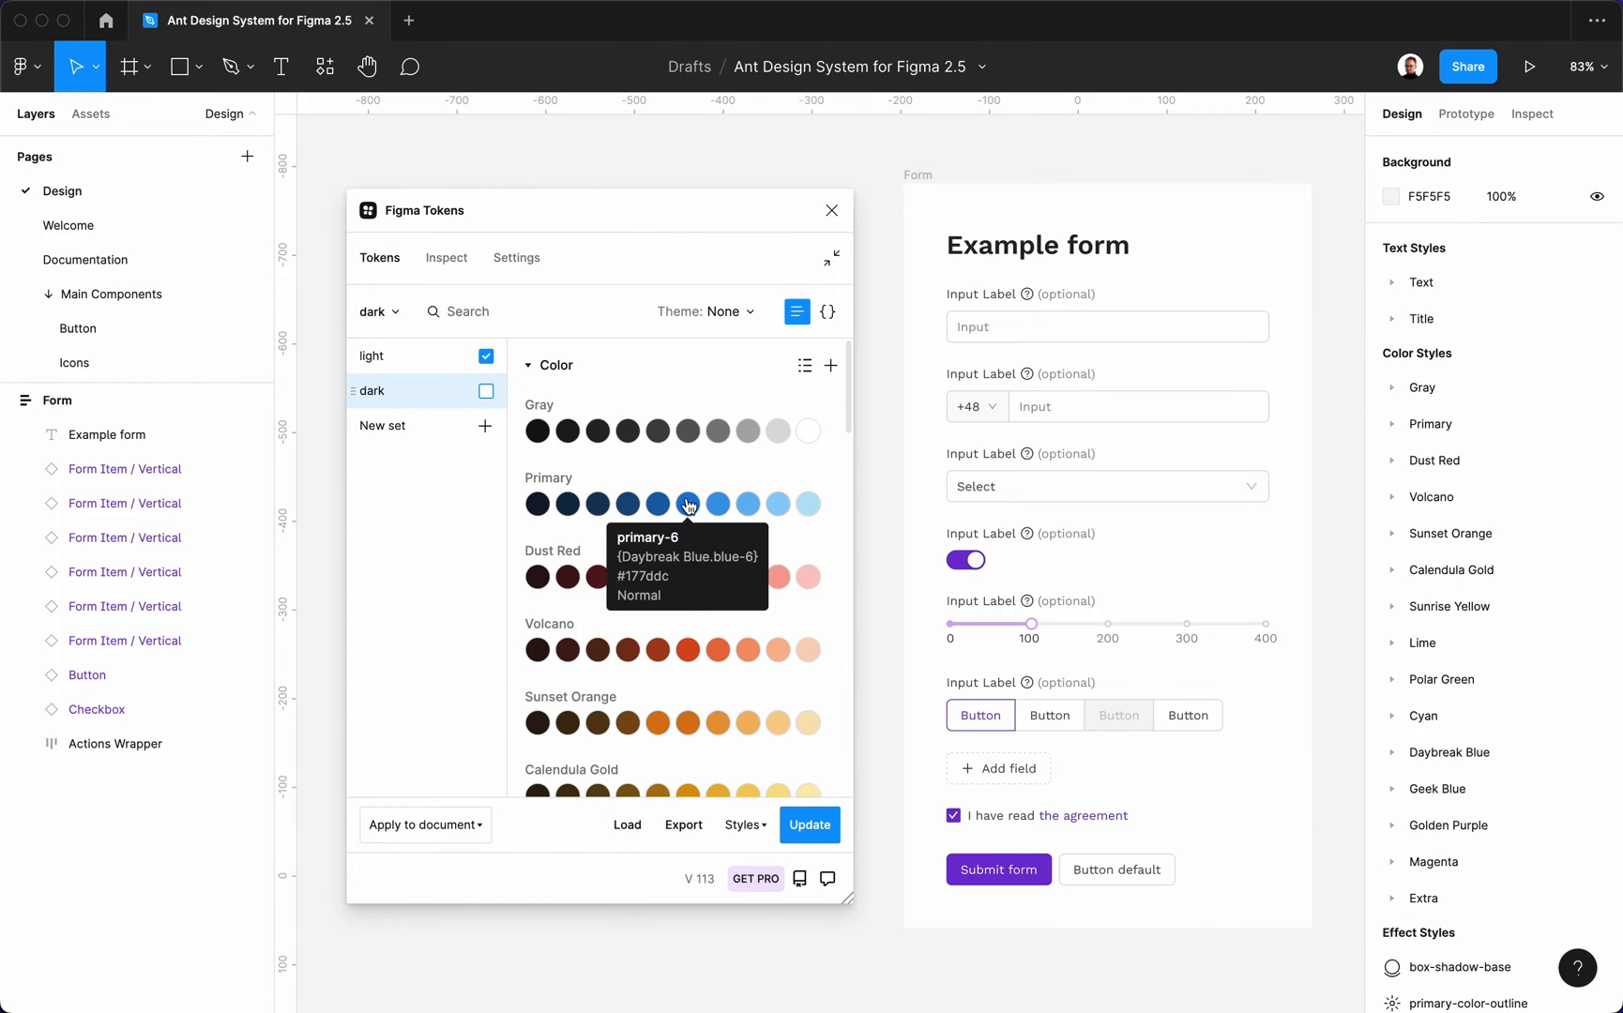
{"action": "left_click", "coordinate": [688, 504]}
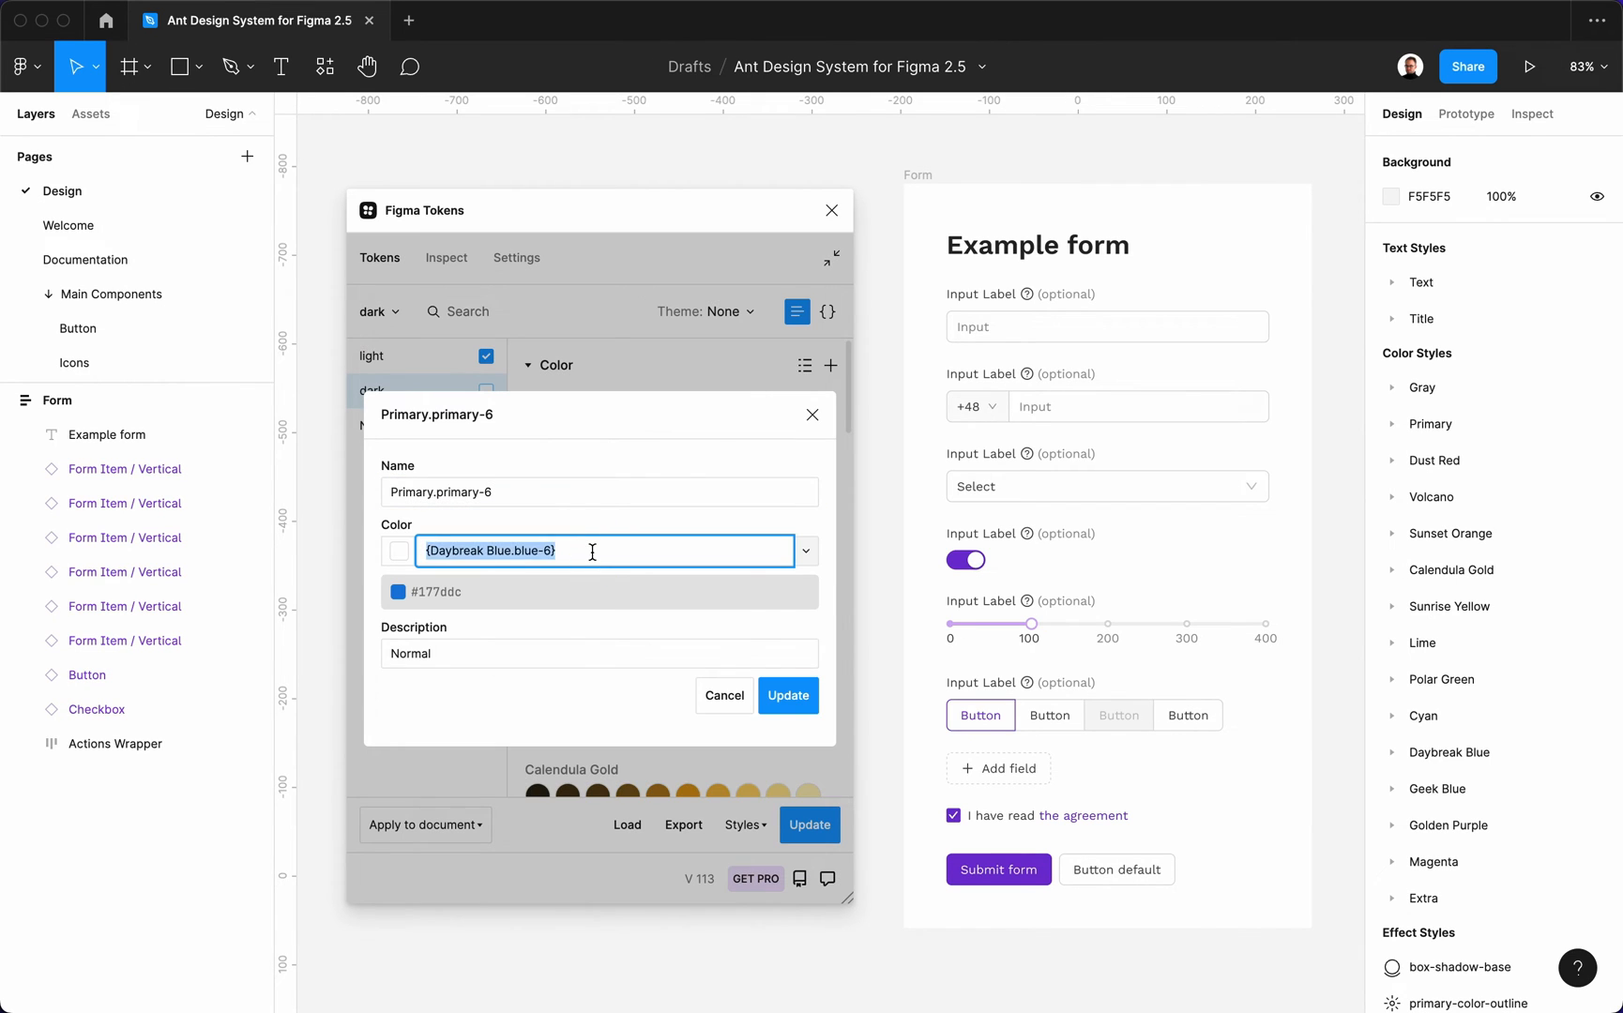
{"action": "type", "text": "{Golden Purple.purple-6}"}
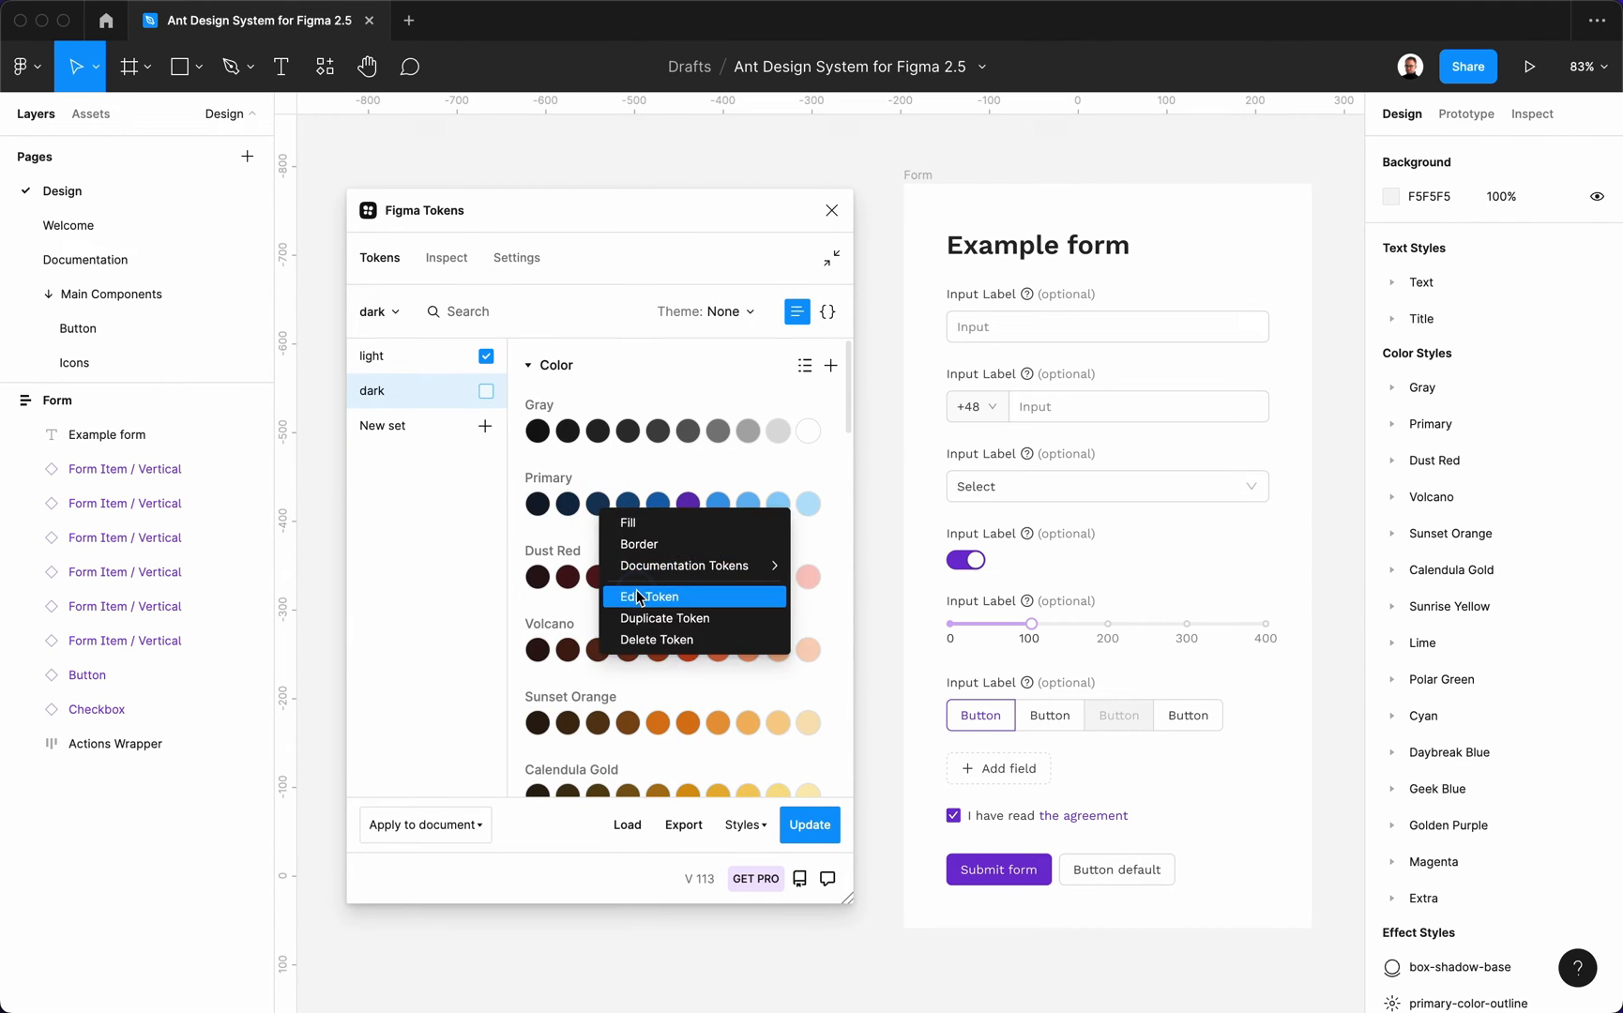
{"action": "left_click", "coordinate": [649, 598]}
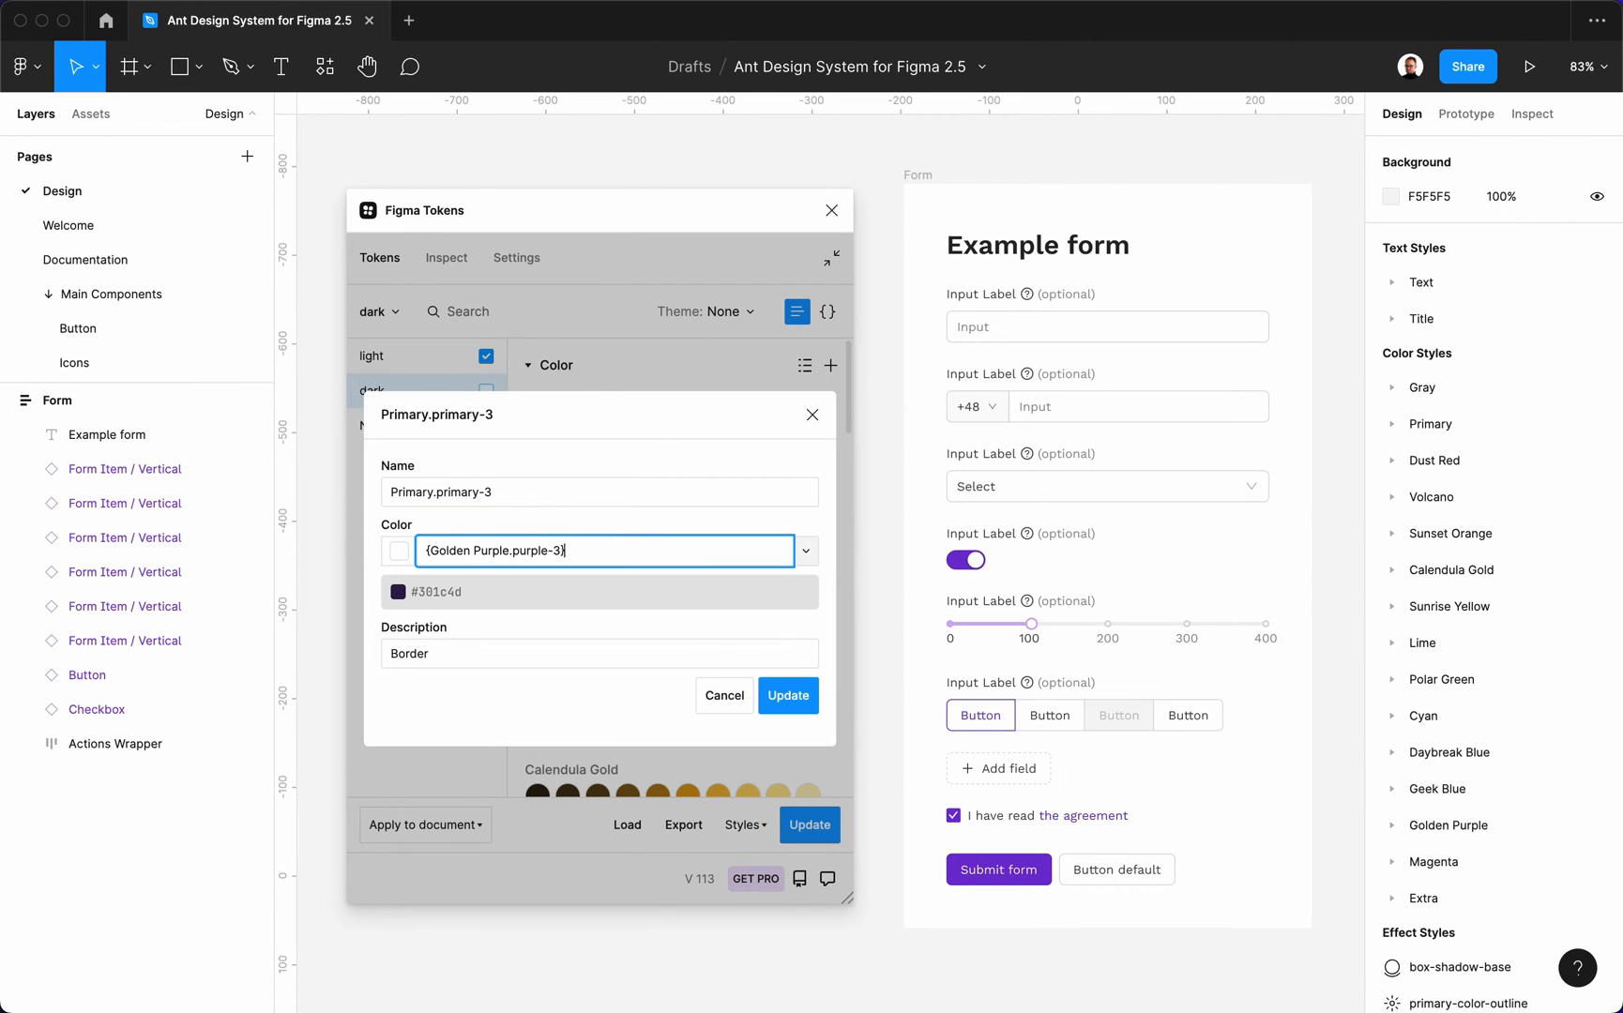
{"action": "left_click", "coordinate": [787, 695]}
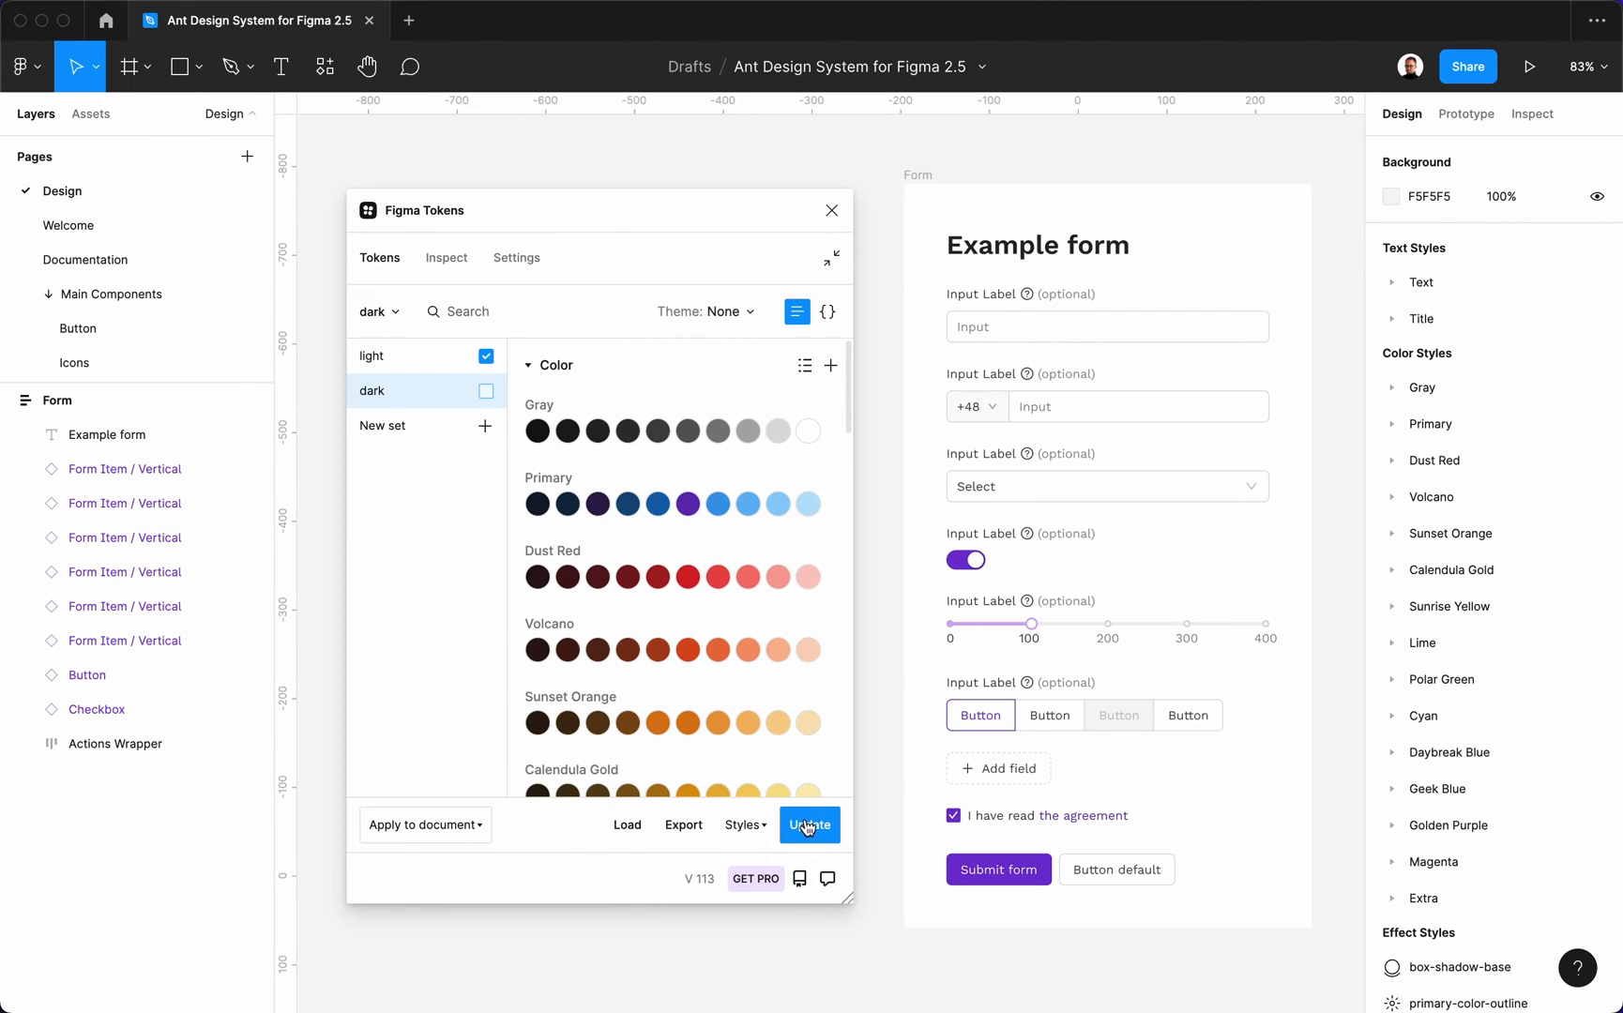
{"action": "mouse_move", "coordinate": [784, 610]}
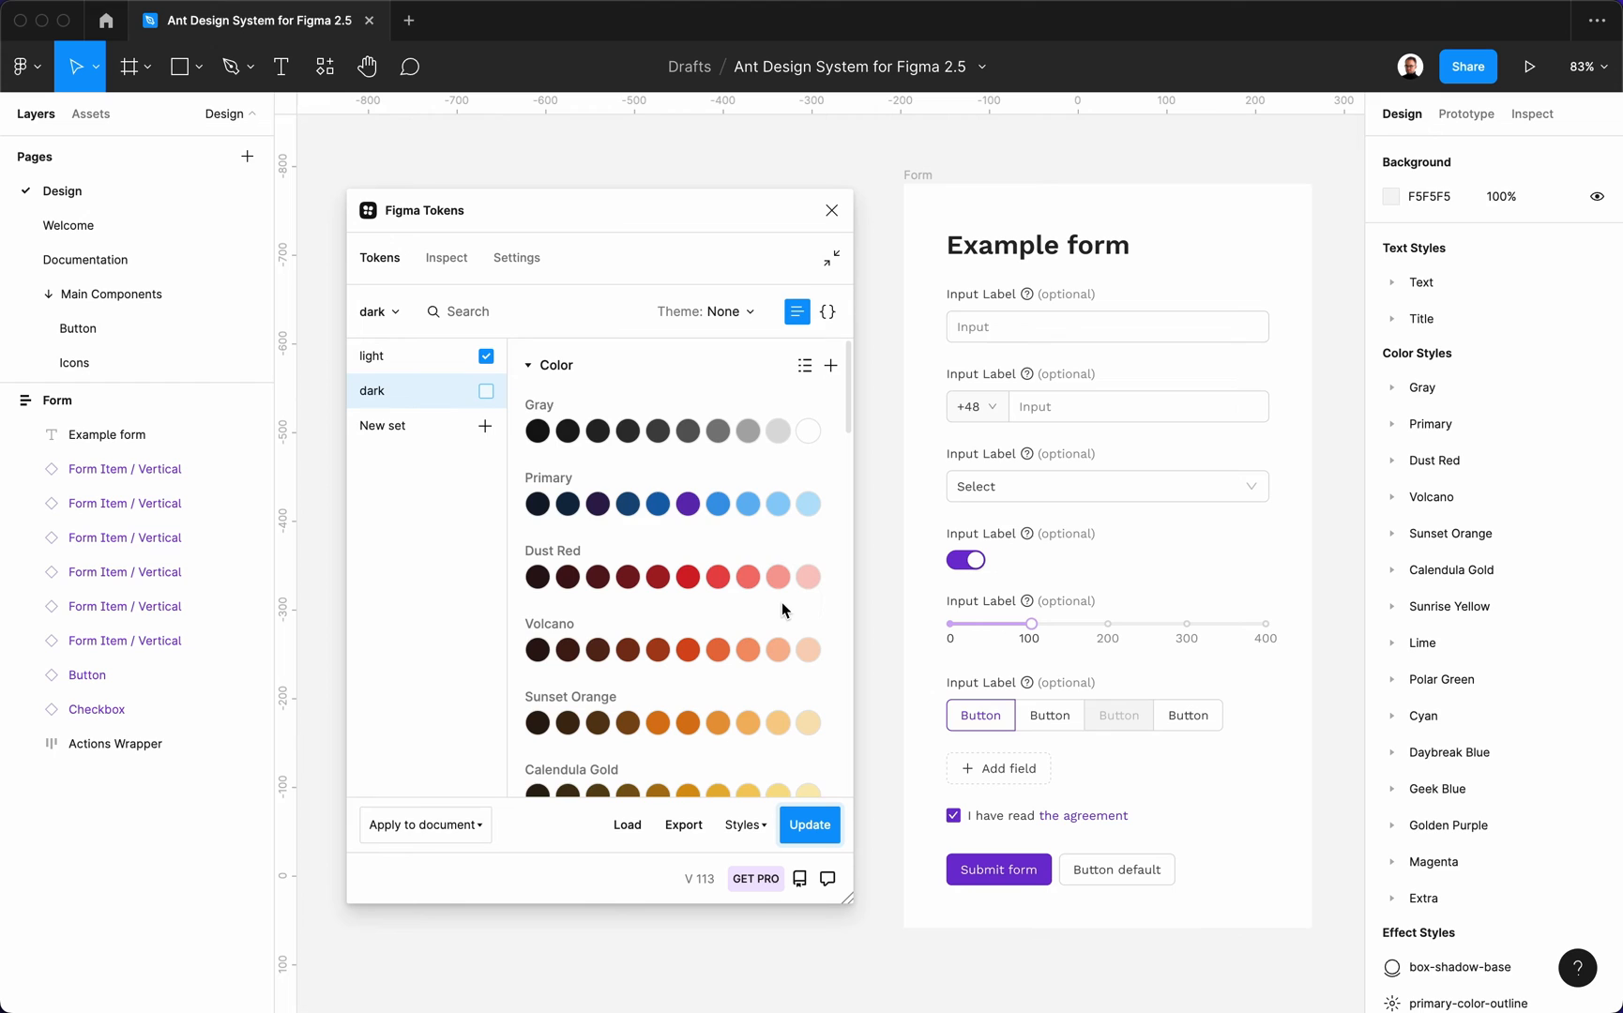
{"action": "mouse_move", "coordinate": [487, 401]}
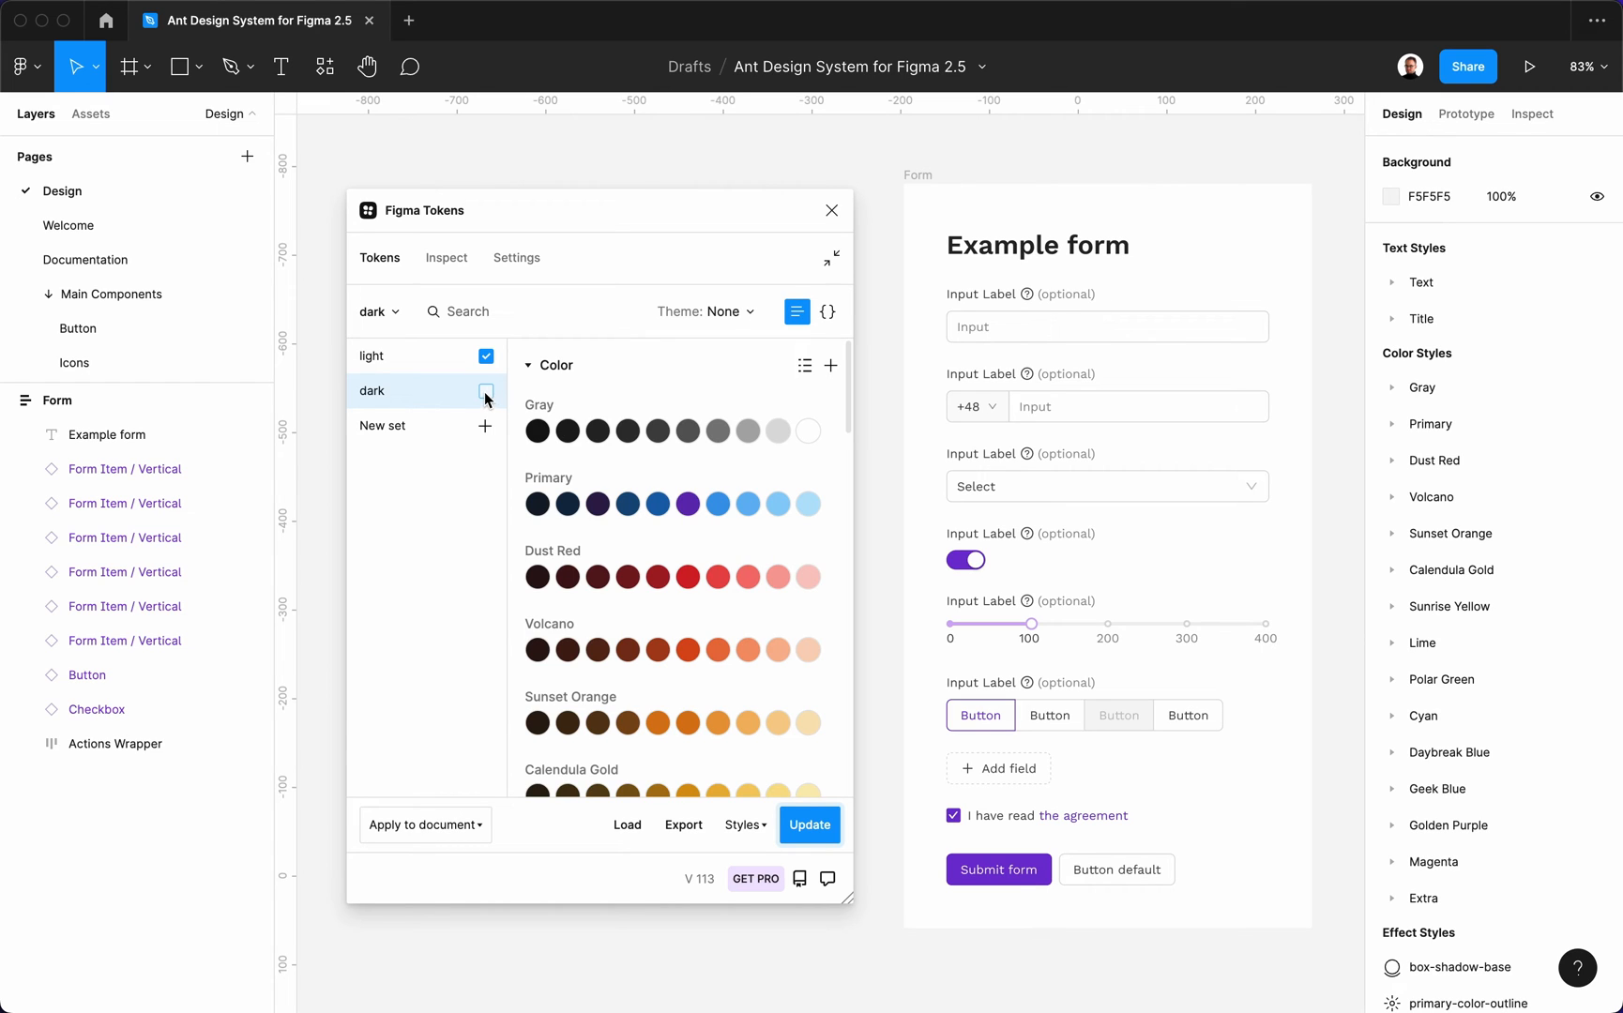
Step: Enable the dark token set and close the Figma Tokens plugin
{"action": "left_click", "coordinate": [485, 391]}
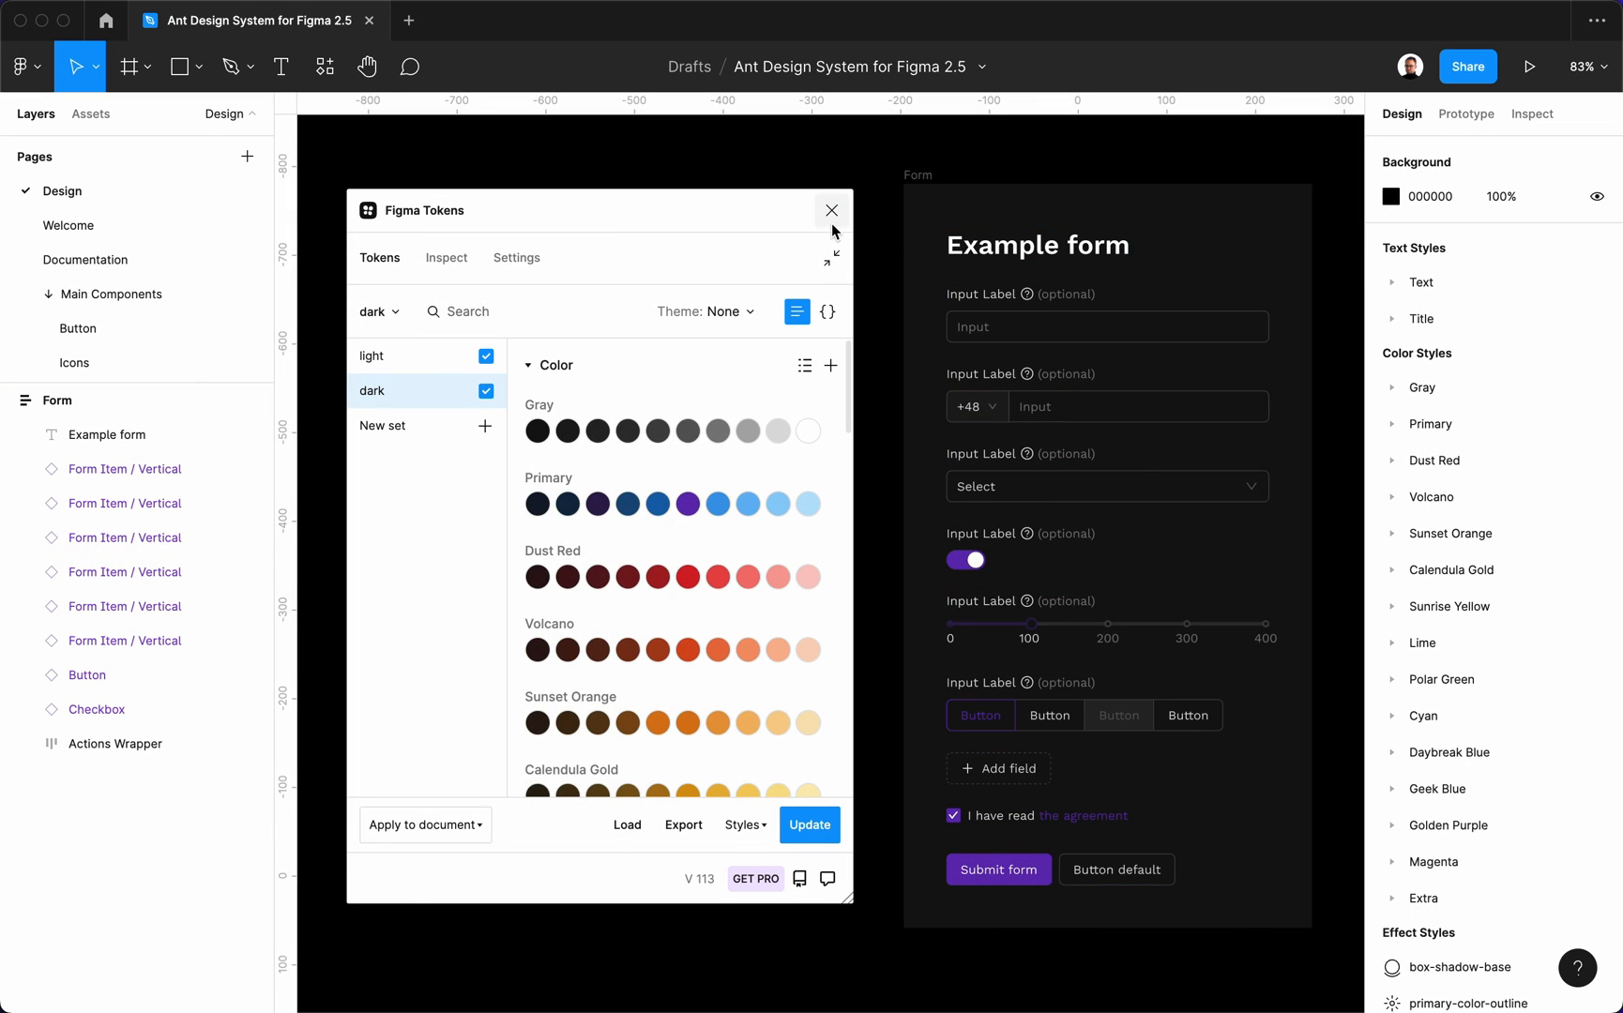
{"action": "left_click", "coordinate": [831, 210]}
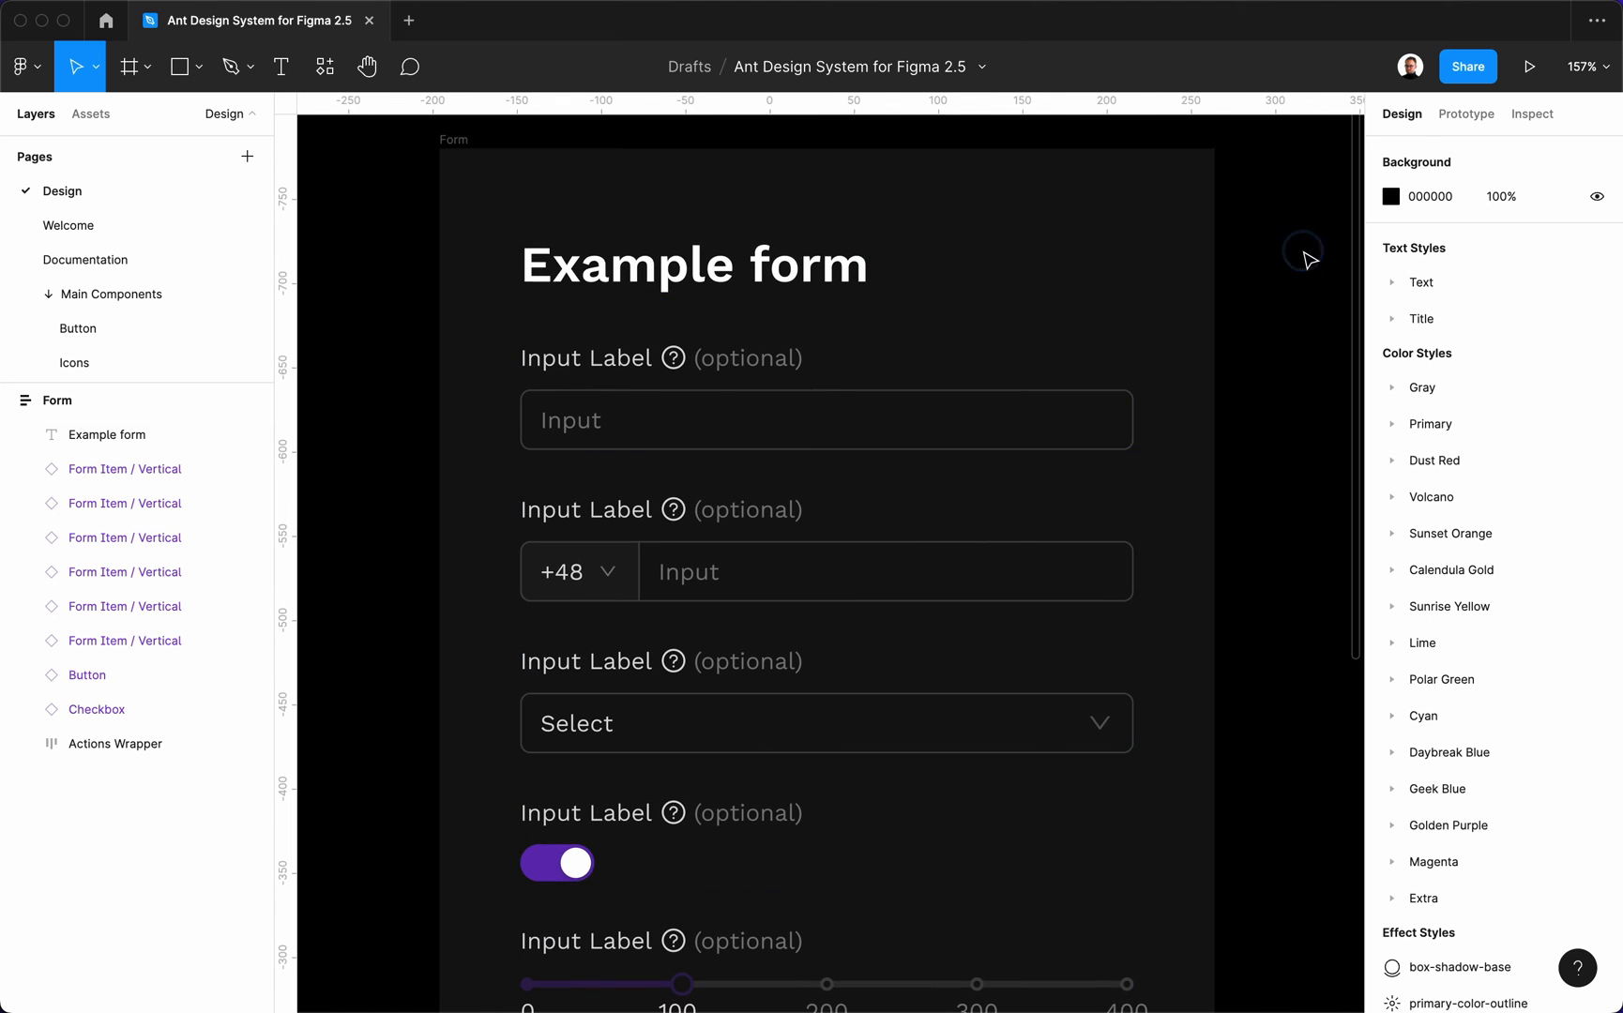
Step: Scroll the Documentation page to the dark colour style tables
{"action": "scroll", "scroll_direction": "down", "scroll_amount": 3}
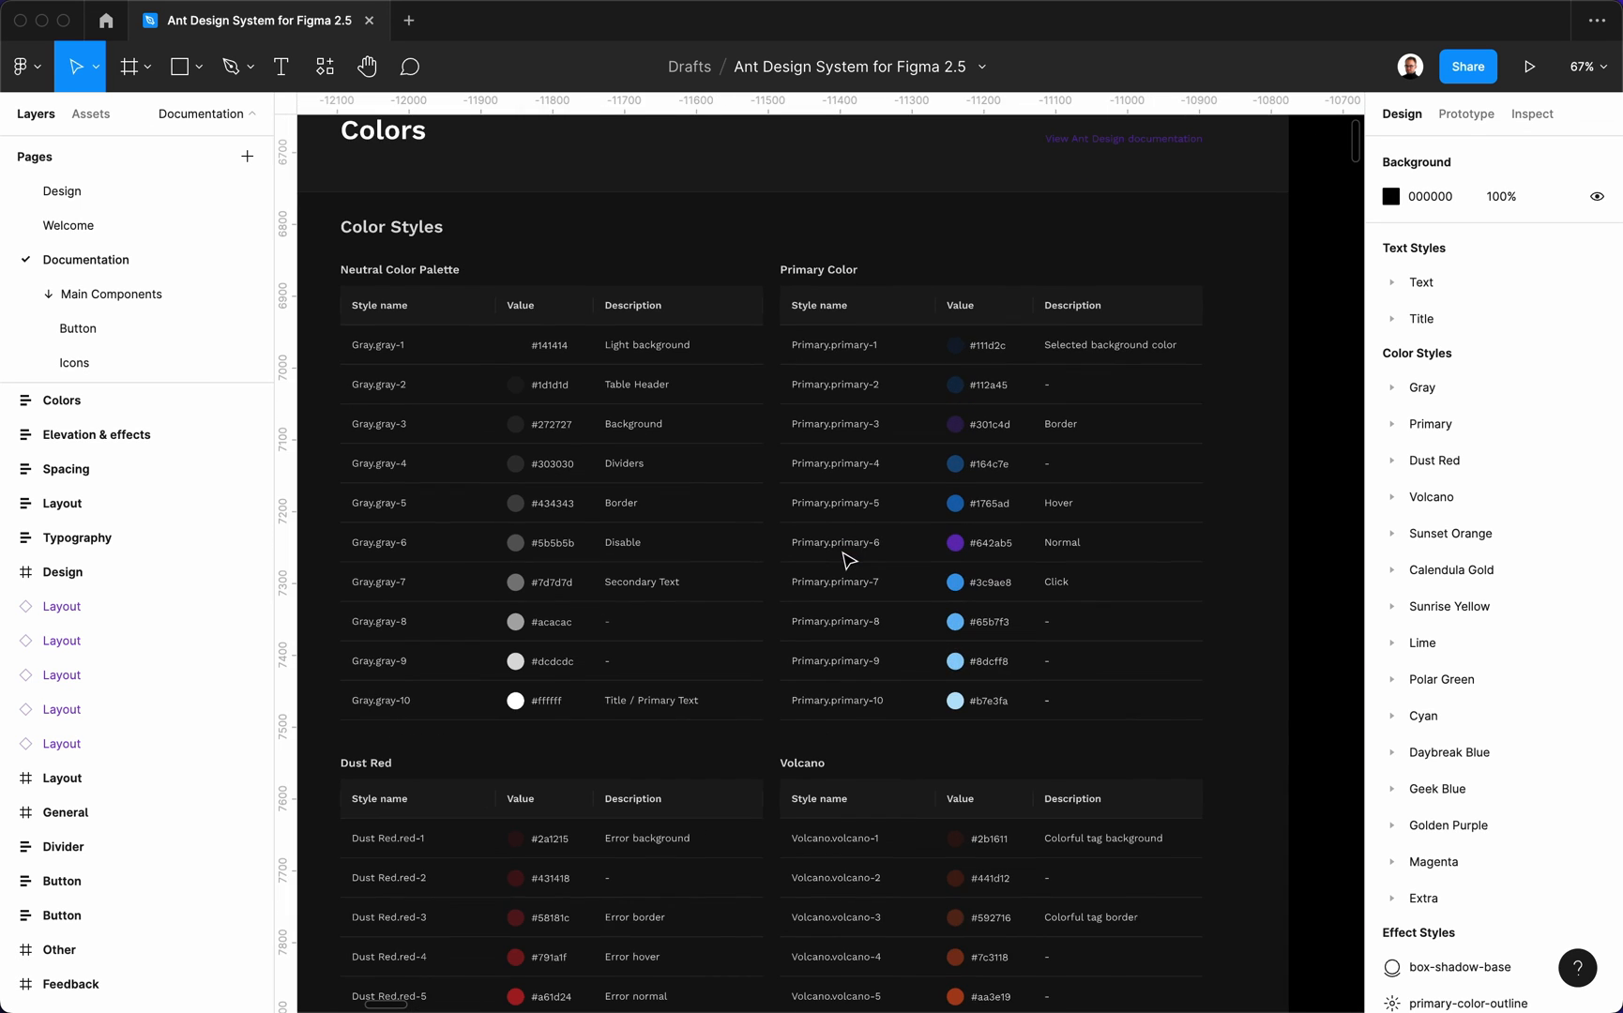
{"action": "scroll", "scroll_direction": "down", "scroll_amount": 3}
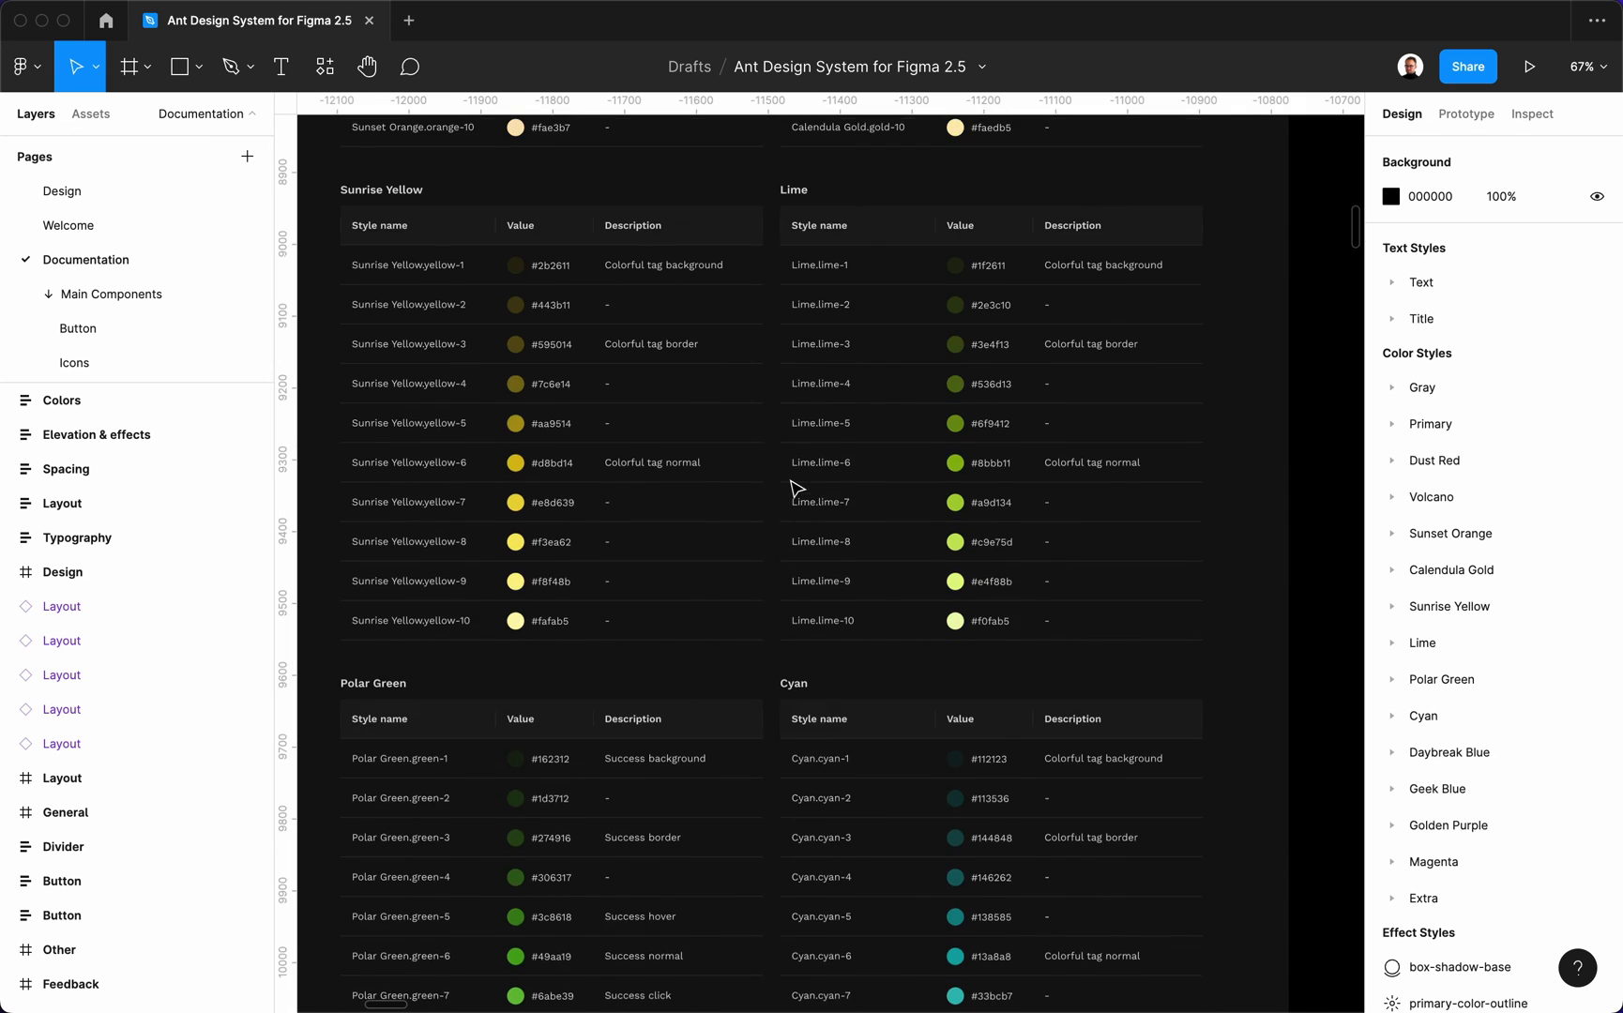
{"action": "scroll", "scroll_direction": "down", "scroll_amount": 3}
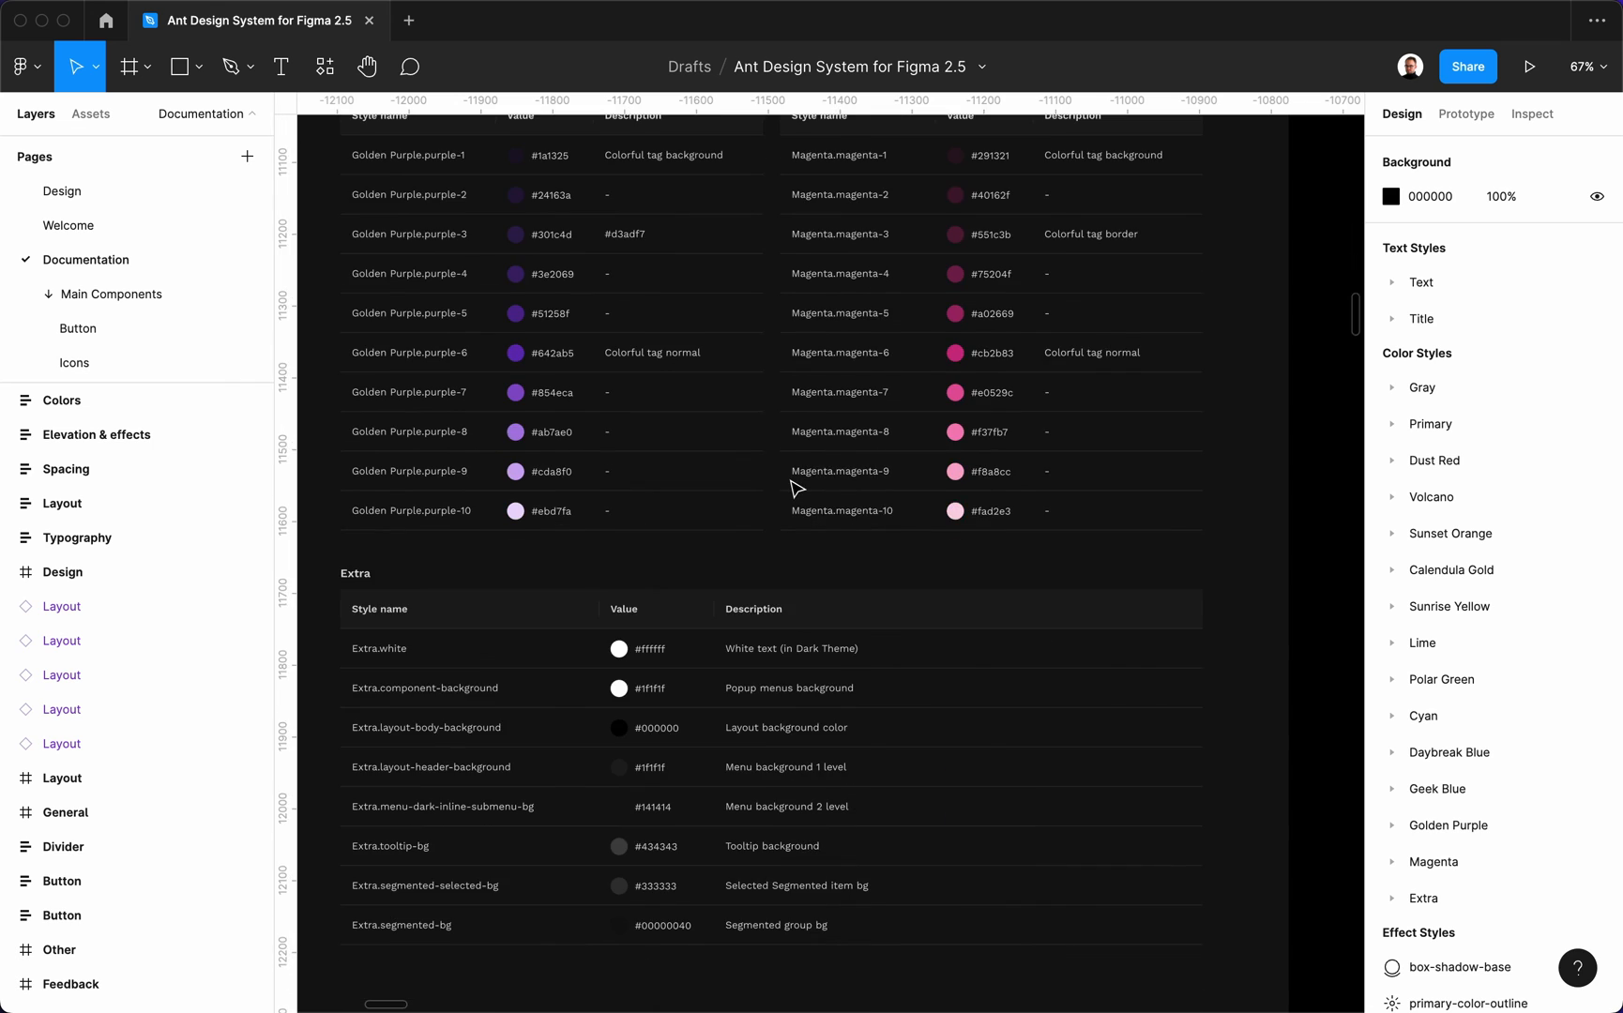